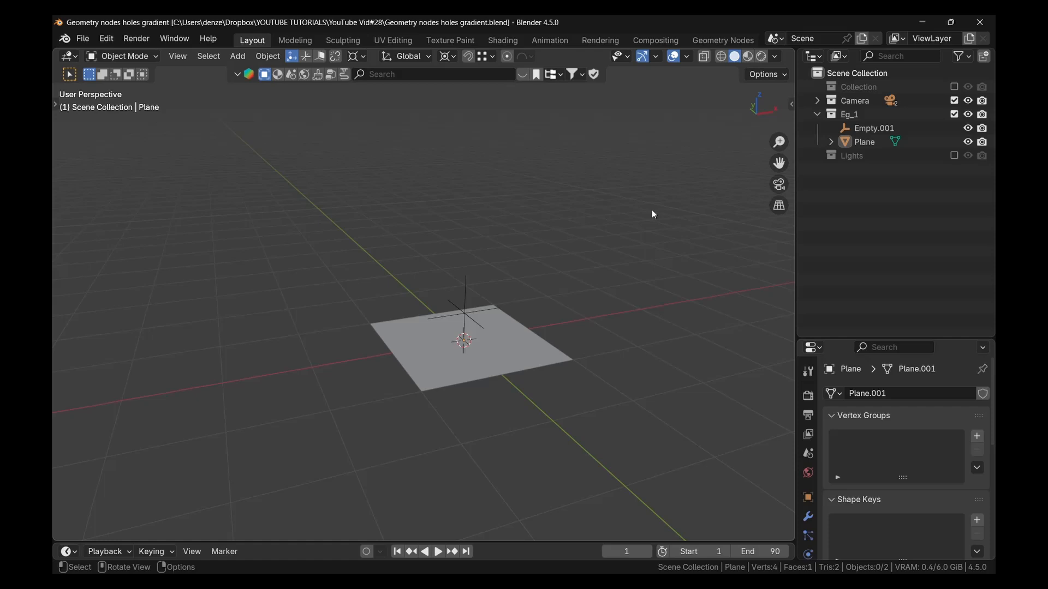
mouse_move(607, 268)
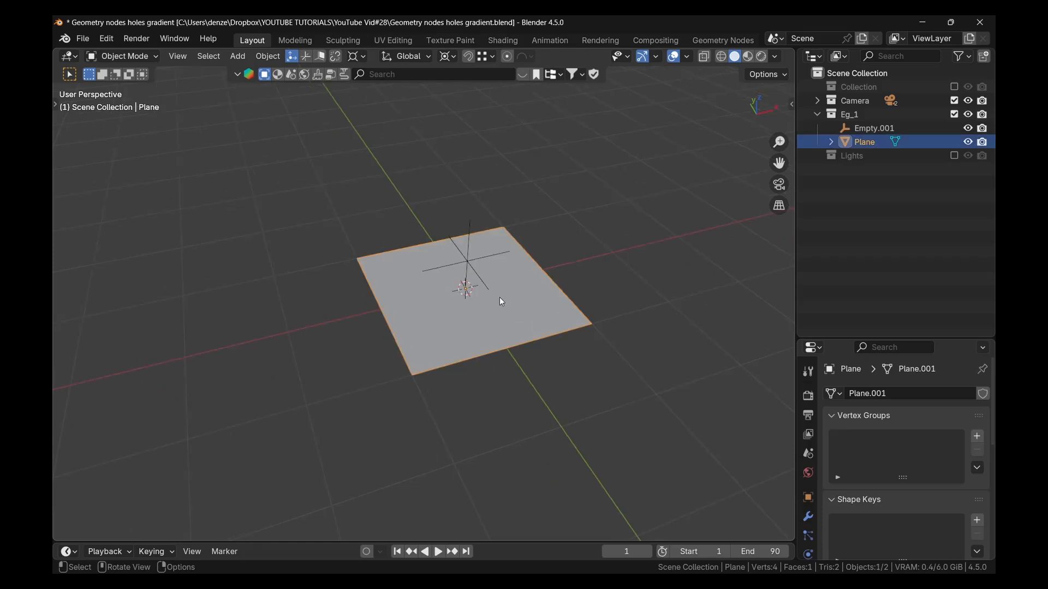
Step: Select Empty.001 in the Outliner and hide it with its eye icon
left_click(875, 128)
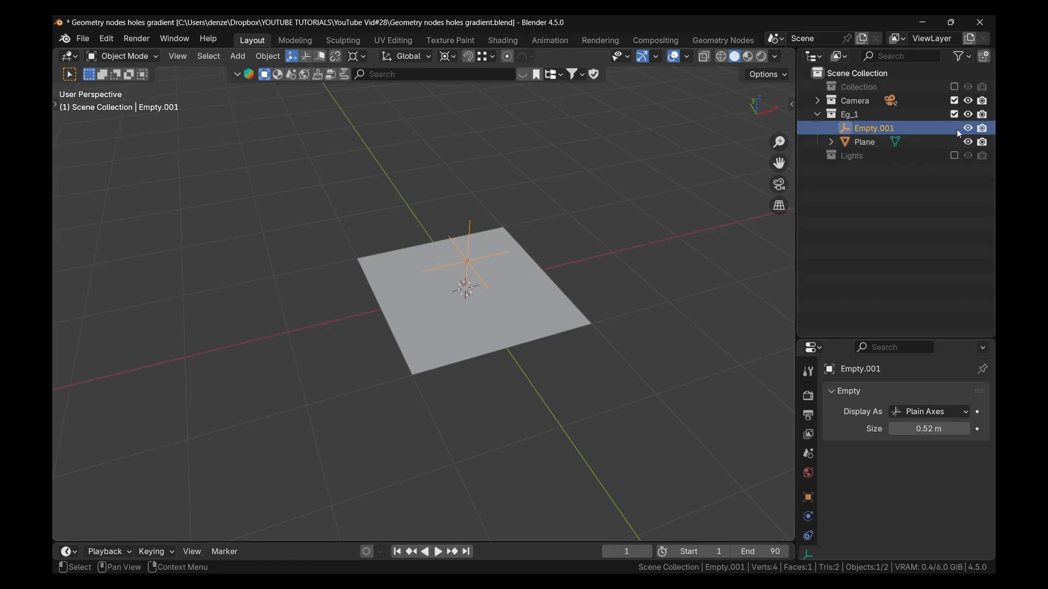
left_click(968, 128)
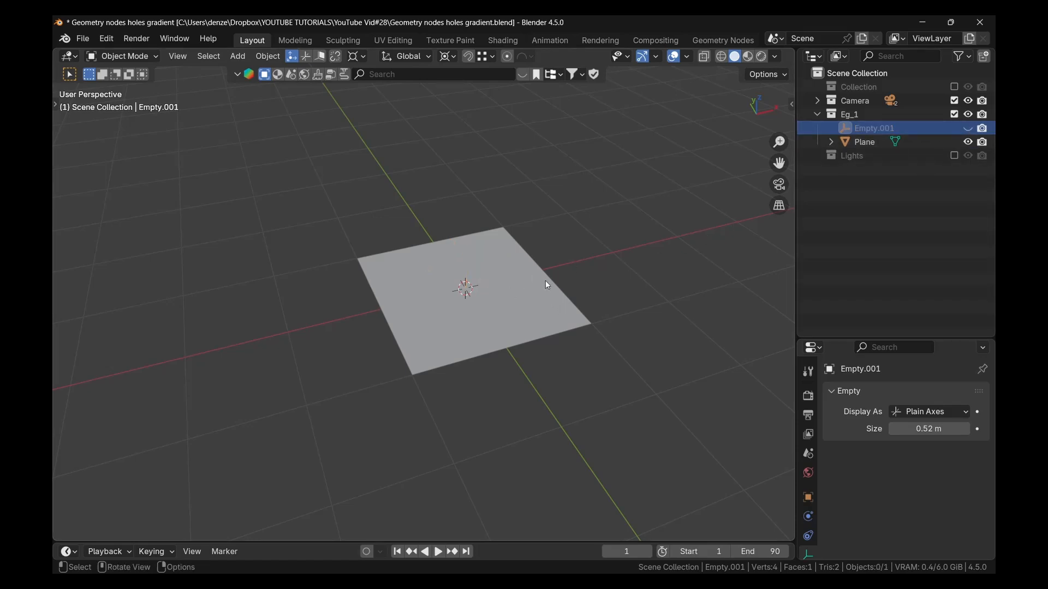
Step: Subdivide the plane's mesh in Edit Mode into a 1,024-face grid, then re-enter Edit Mode
key("Tab")
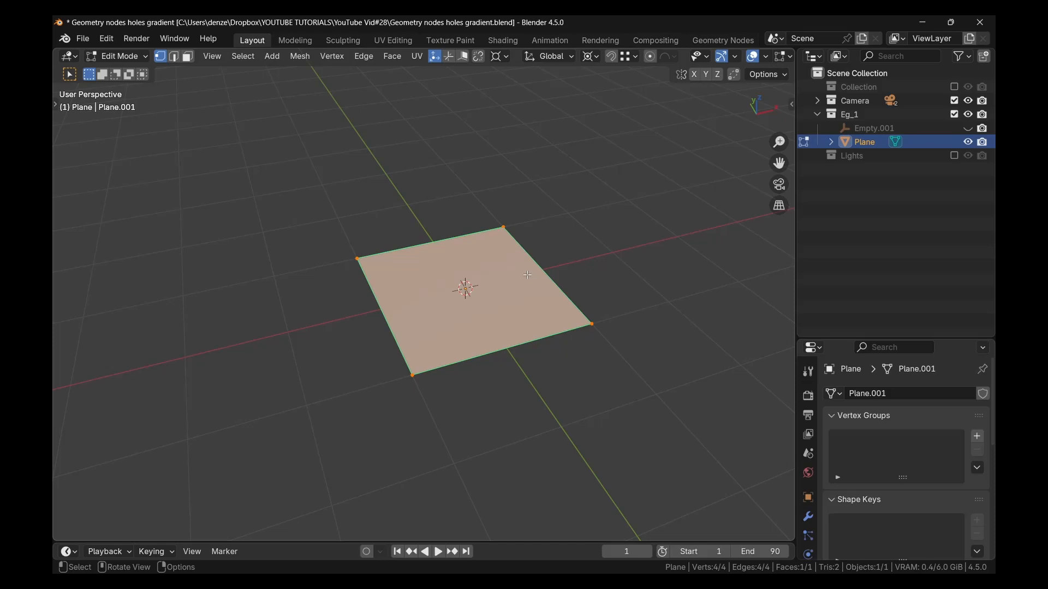
right_click(528, 275)
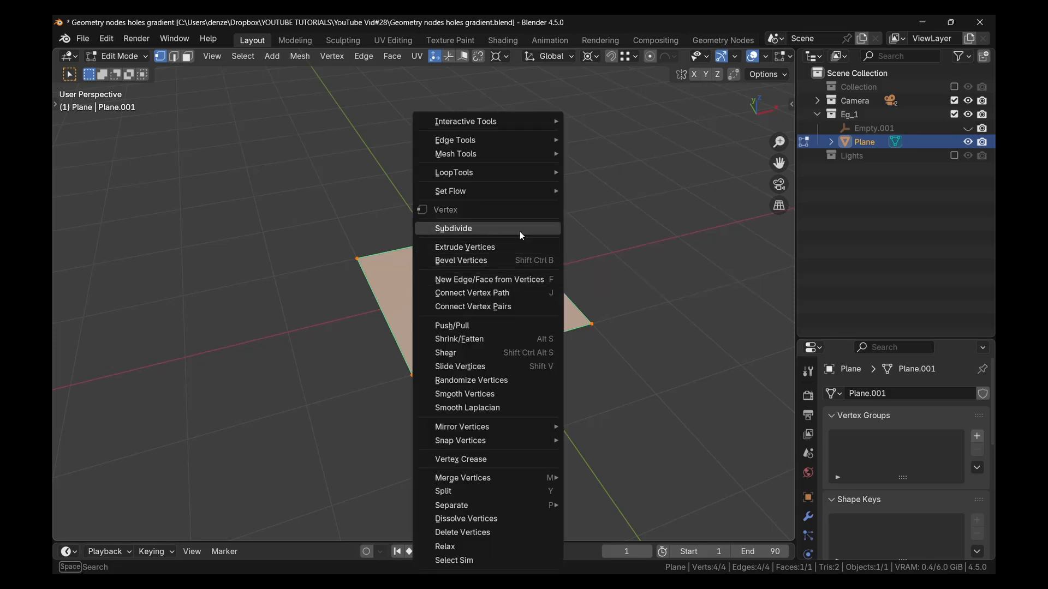
left_click(453, 228)
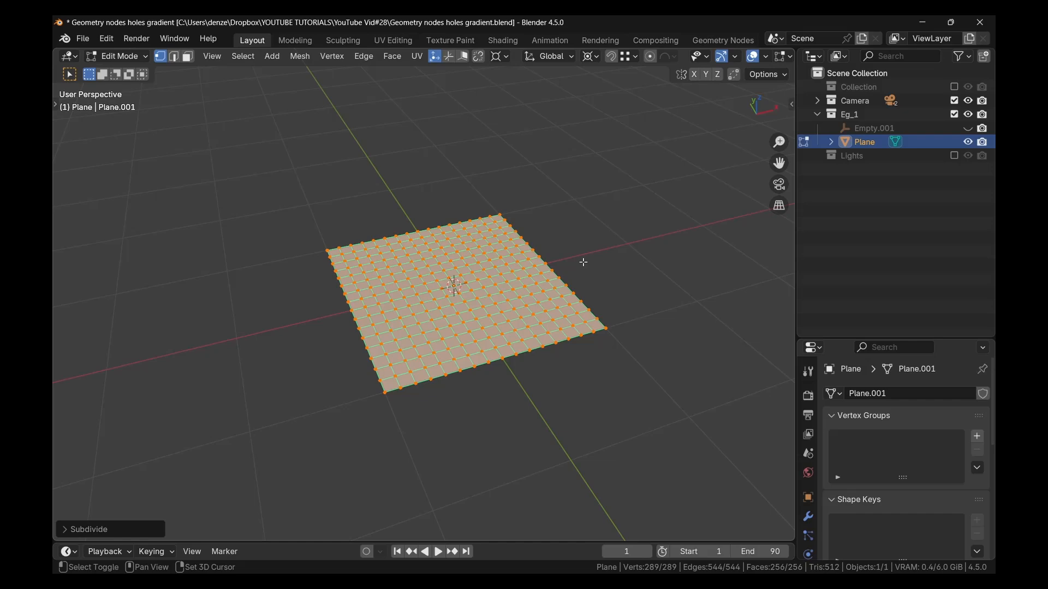
mouse_move(537, 286)
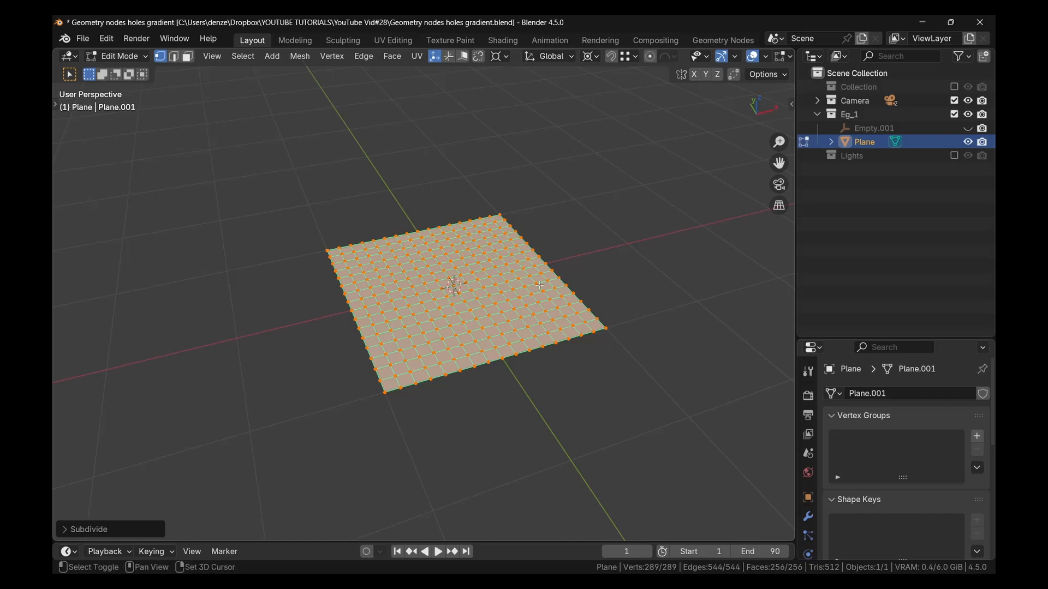
mouse_move(539, 306)
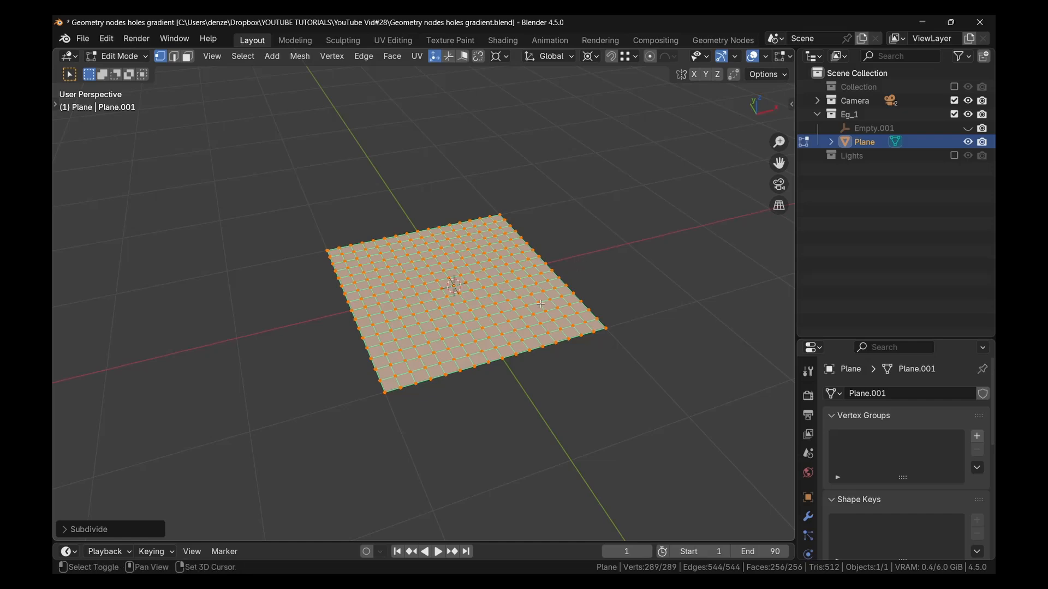
key("Tab")
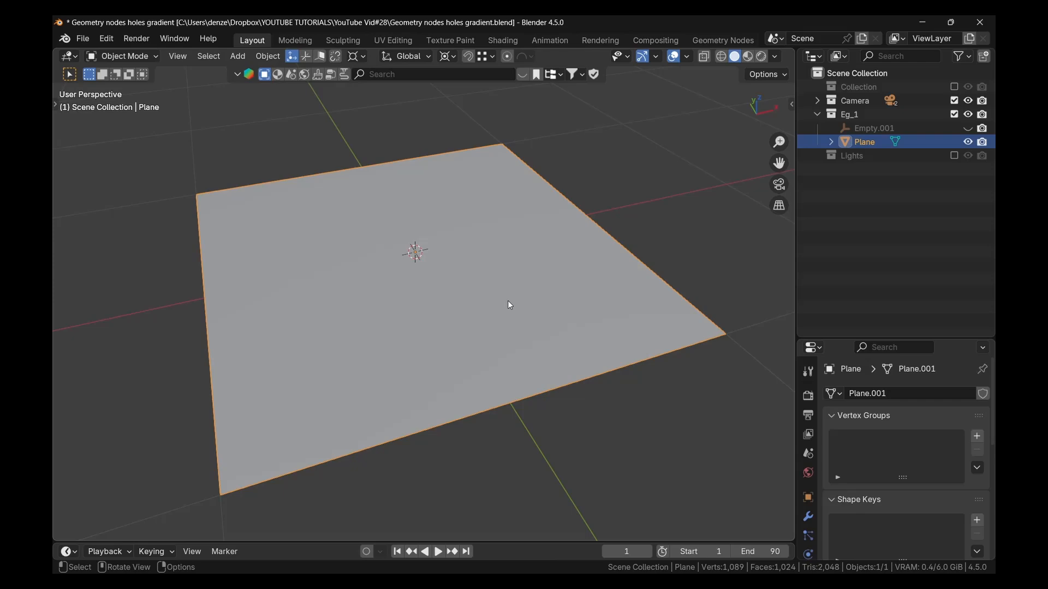
key("Tab")
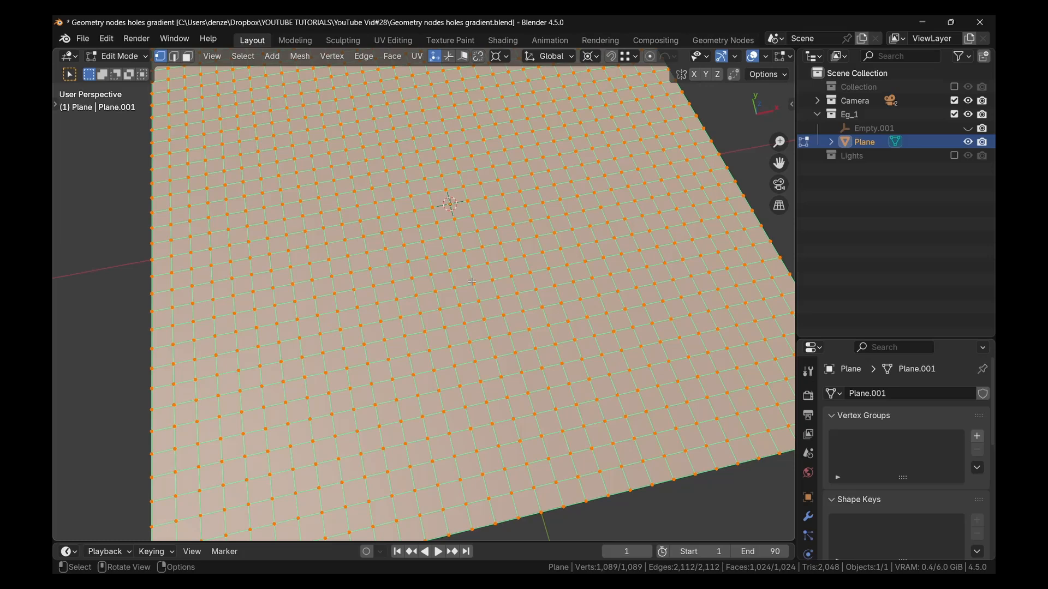
mouse_move(347, 250)
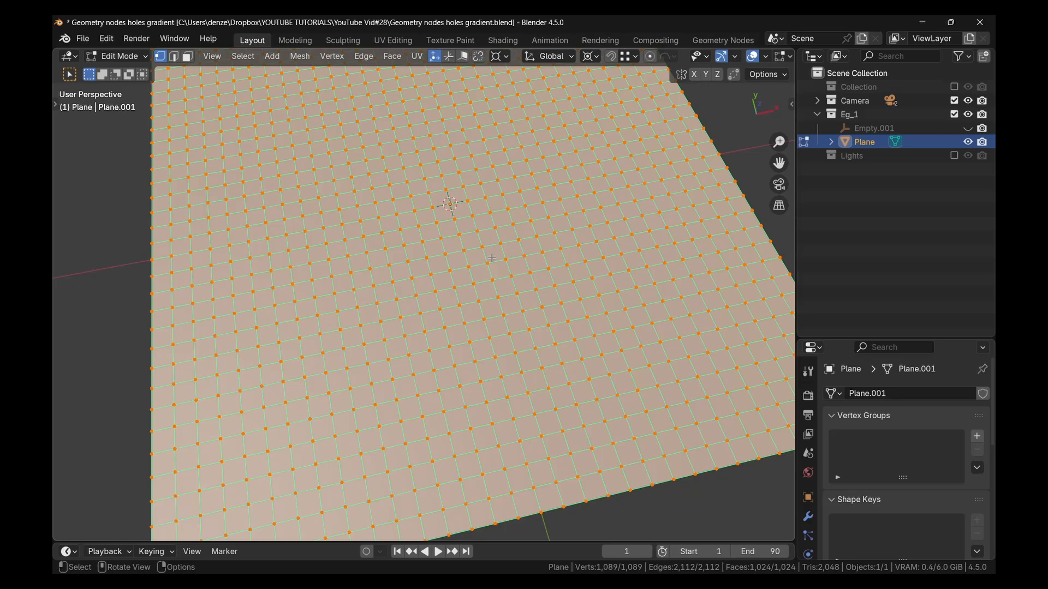
mouse_move(473, 260)
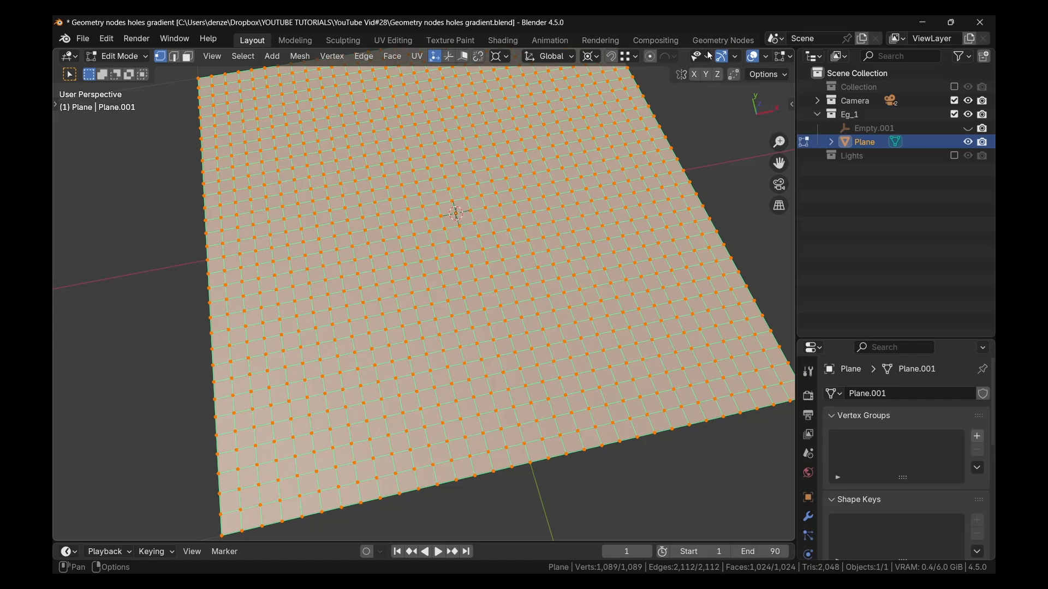
Step: Switch to the Geometry Nodes workspace, return to Object Mode, and enable the wireframe overlay
left_click(723, 40)
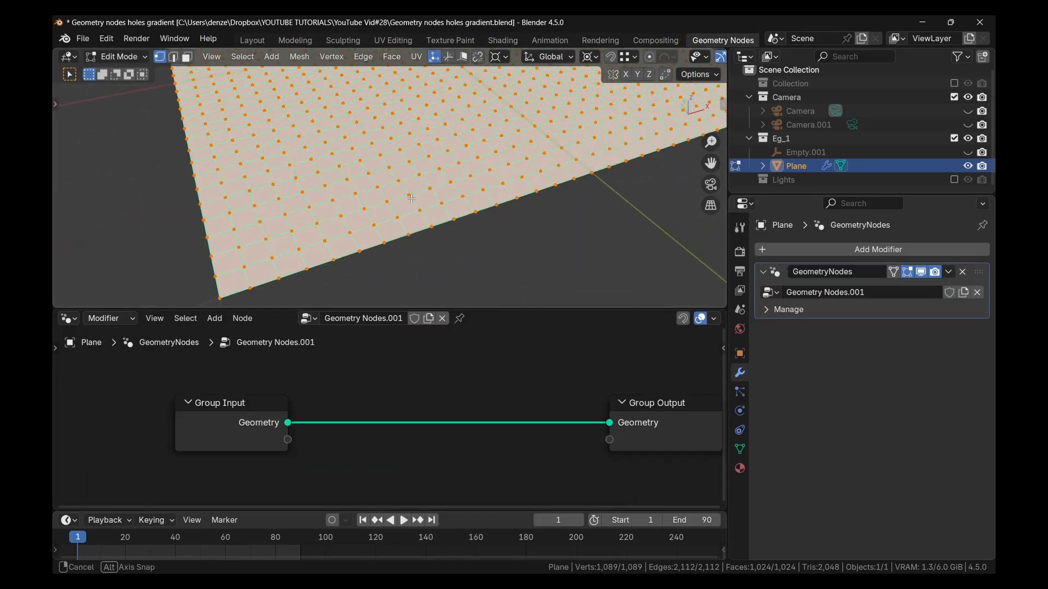
key("Tab")
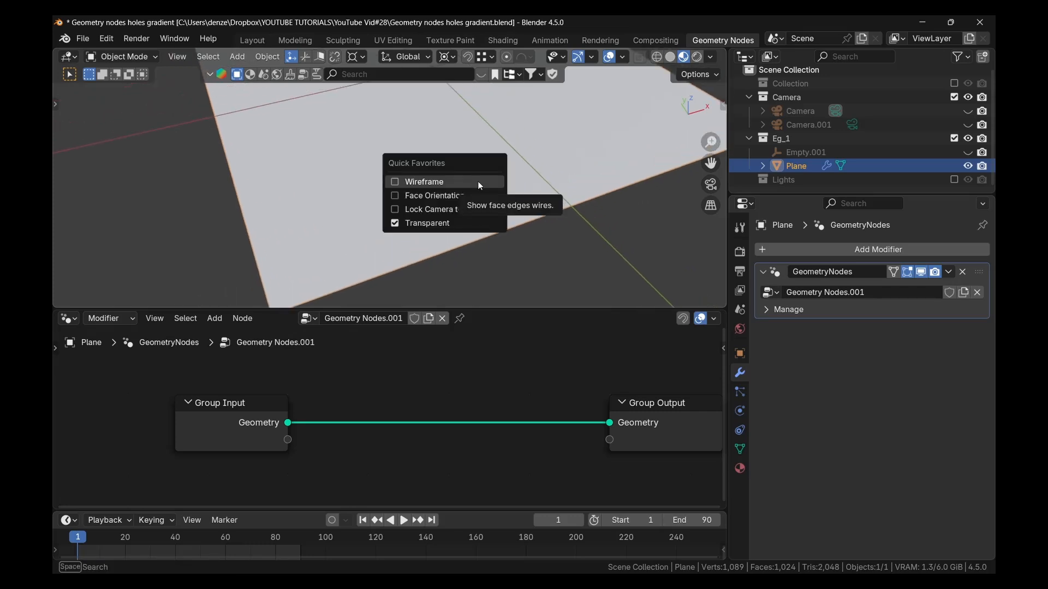
left_click(603, 57)
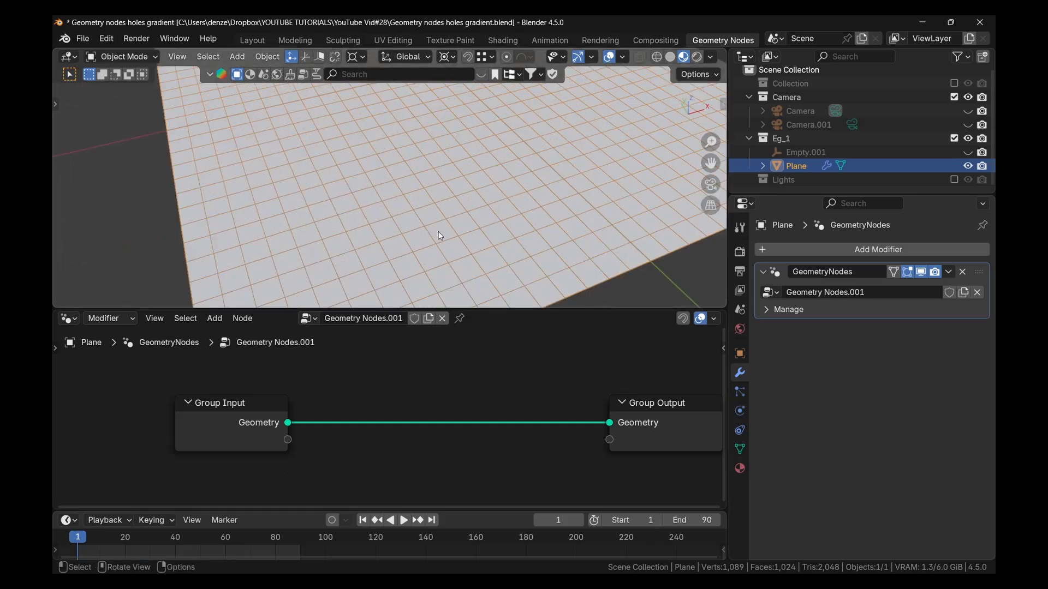
mouse_move(444, 232)
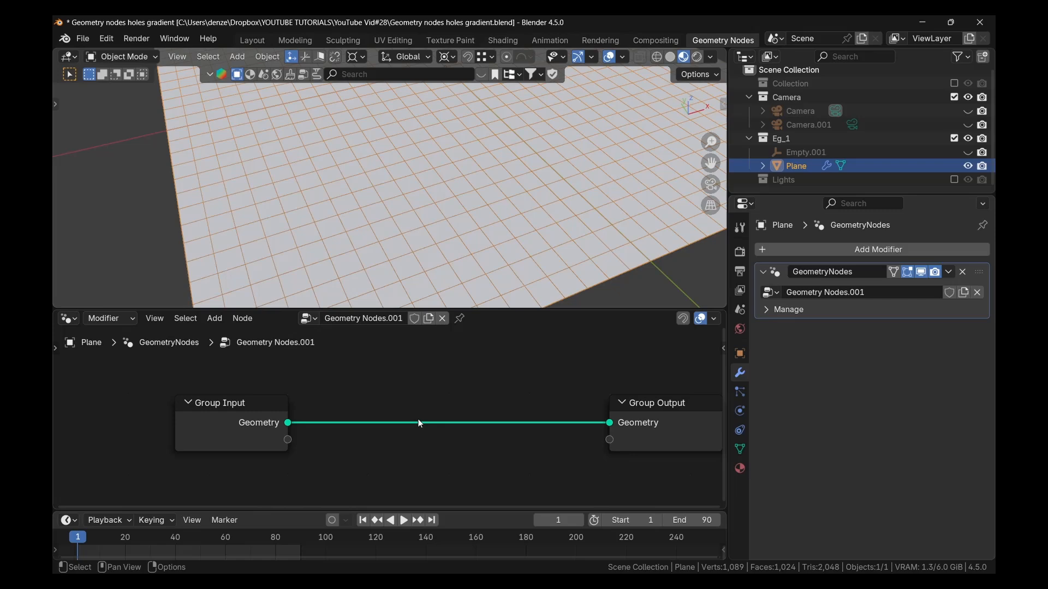
Step: Add an Extrude Mesh node on the link and set its Offset Scale to 0
type("ex")
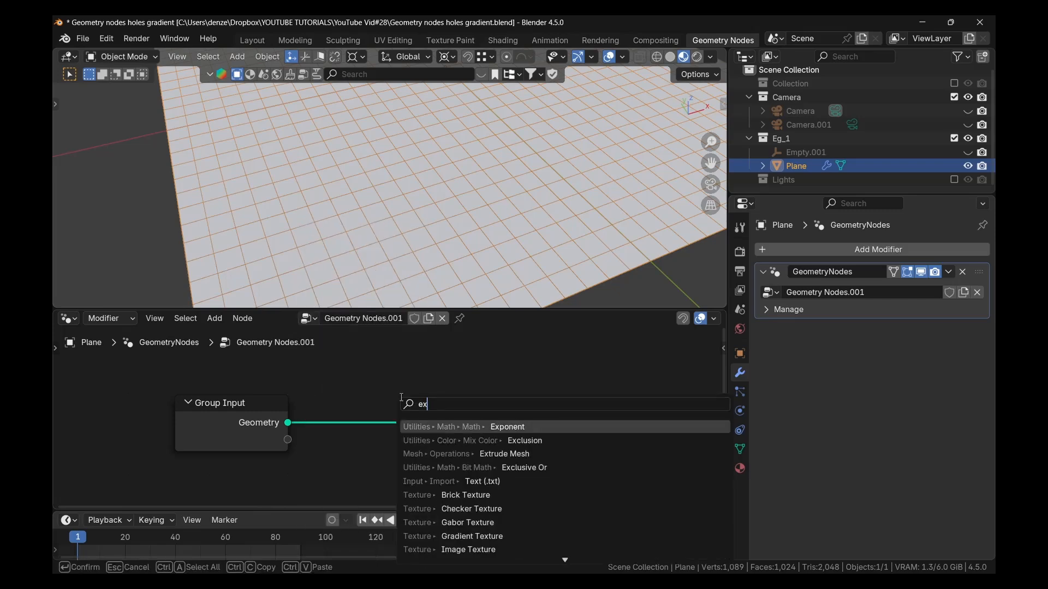
left_click(504, 454)
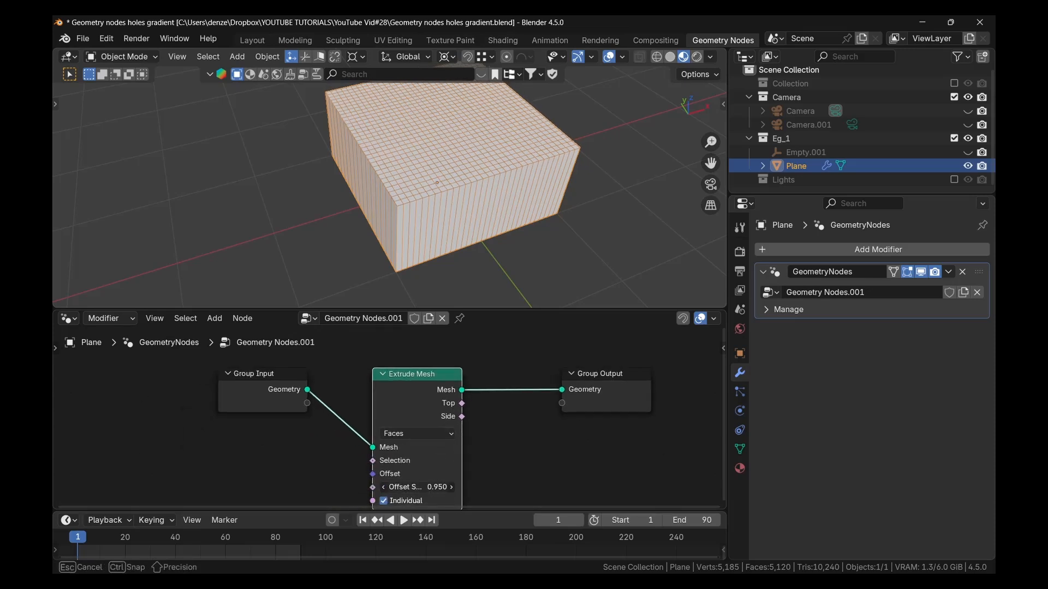
left_click_drag(416, 486, 361, 486)
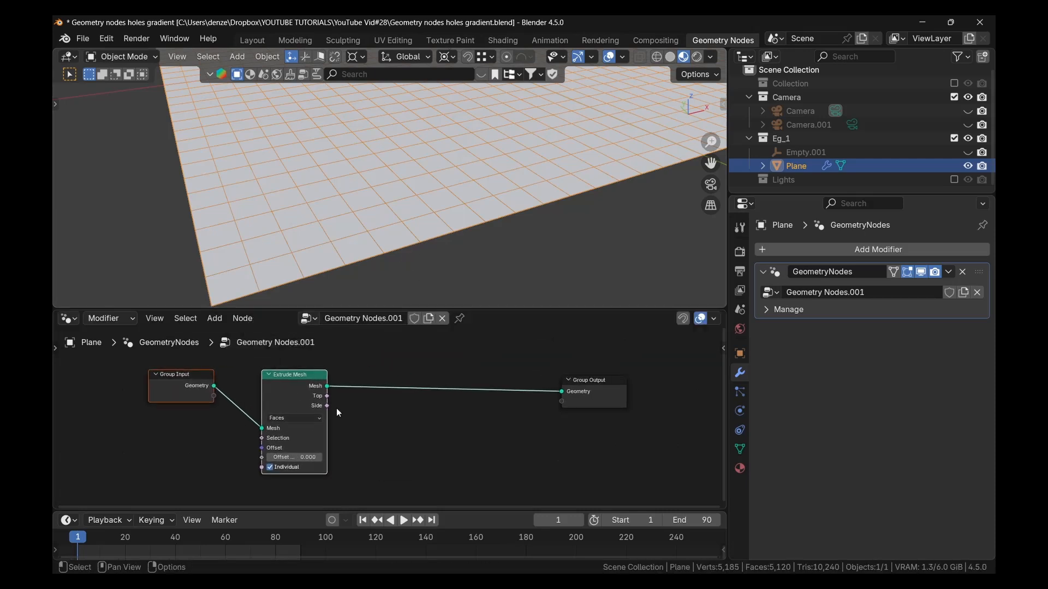
Step: Add Scale Elements after Extrude Mesh, connect Top to Selection, and set Scale to 0.41
left_click(214, 319)
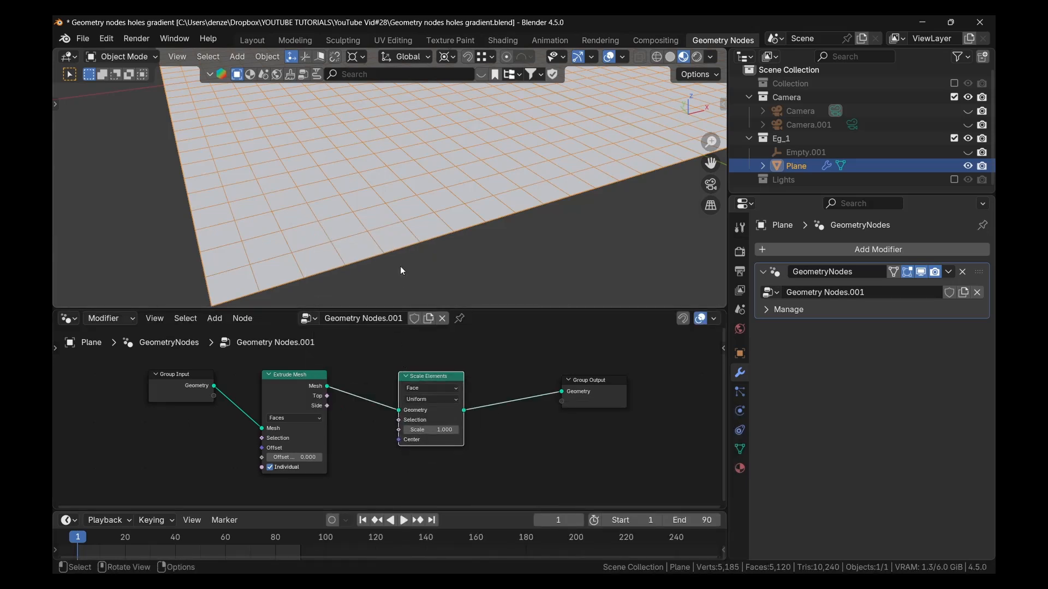
left_click_drag(430, 429, 457, 429)
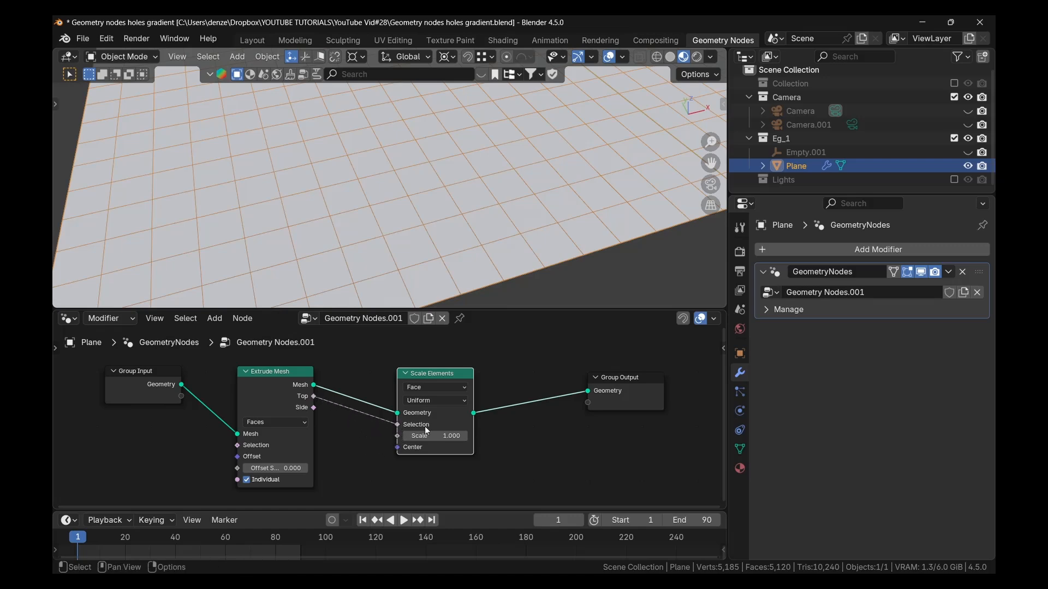
left_click_drag(450, 435, 435, 435)
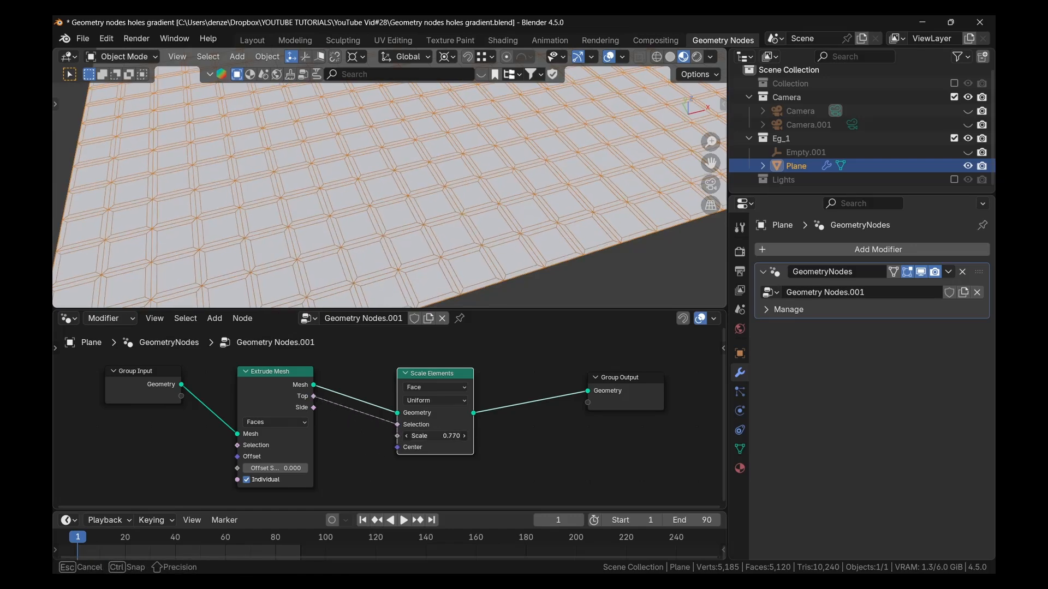
left_click_drag(454, 435, 428, 435)
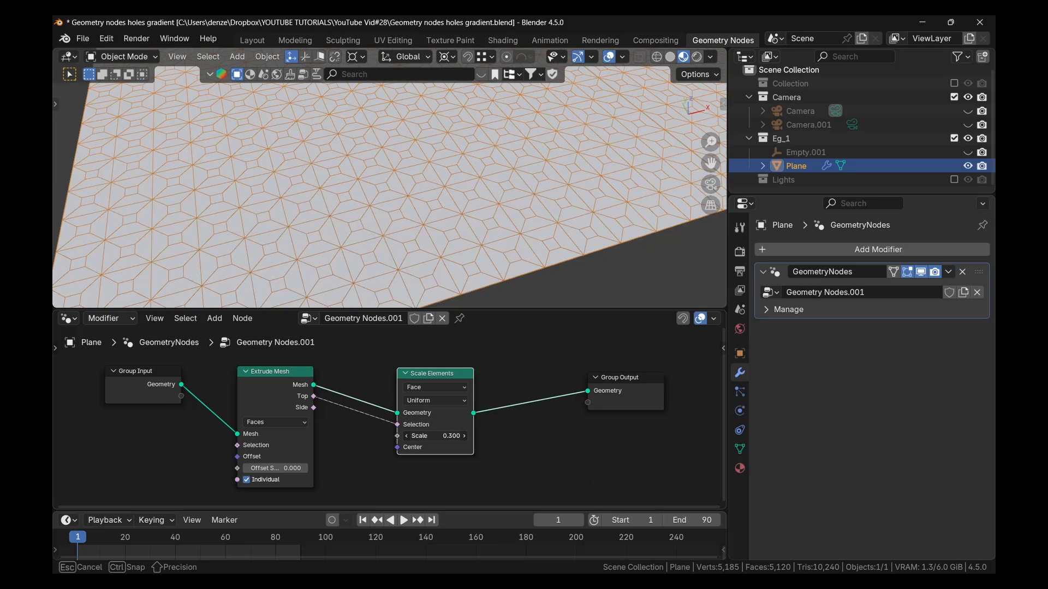
left_click_drag(434, 435, 468, 436)
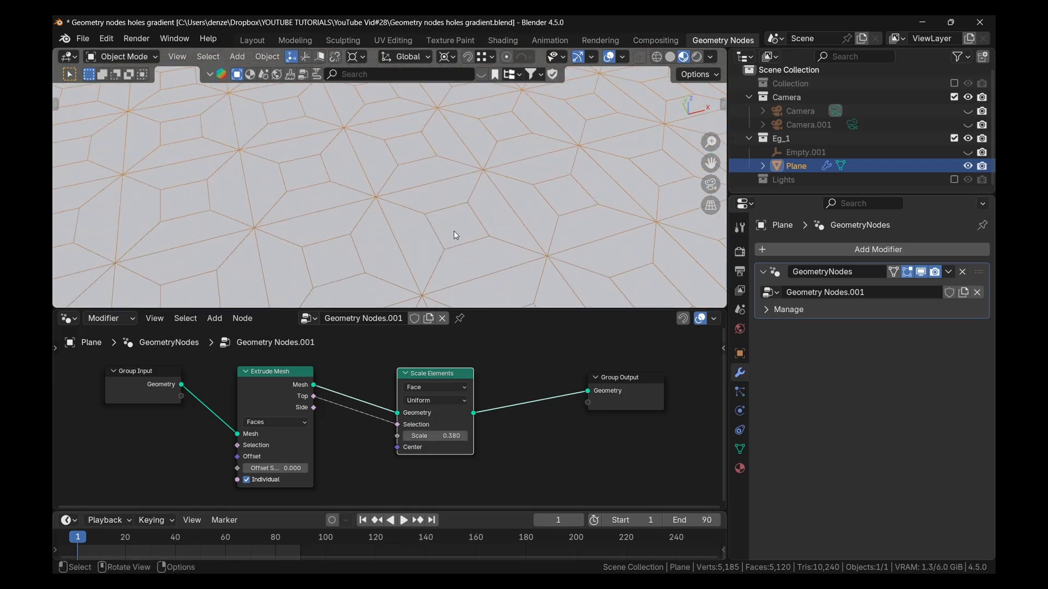
left_click_drag(434, 435, 461, 435)
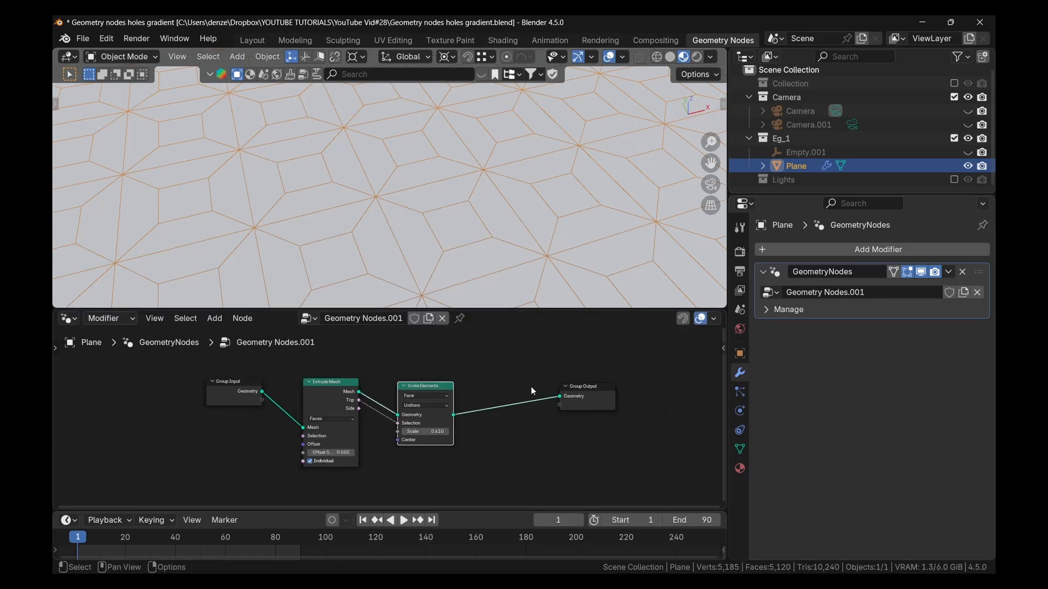
Step: Add a Delete Geometry node set to Only Faces, using Extrude Mesh's Top as selection
left_click(214, 318)
type("e")
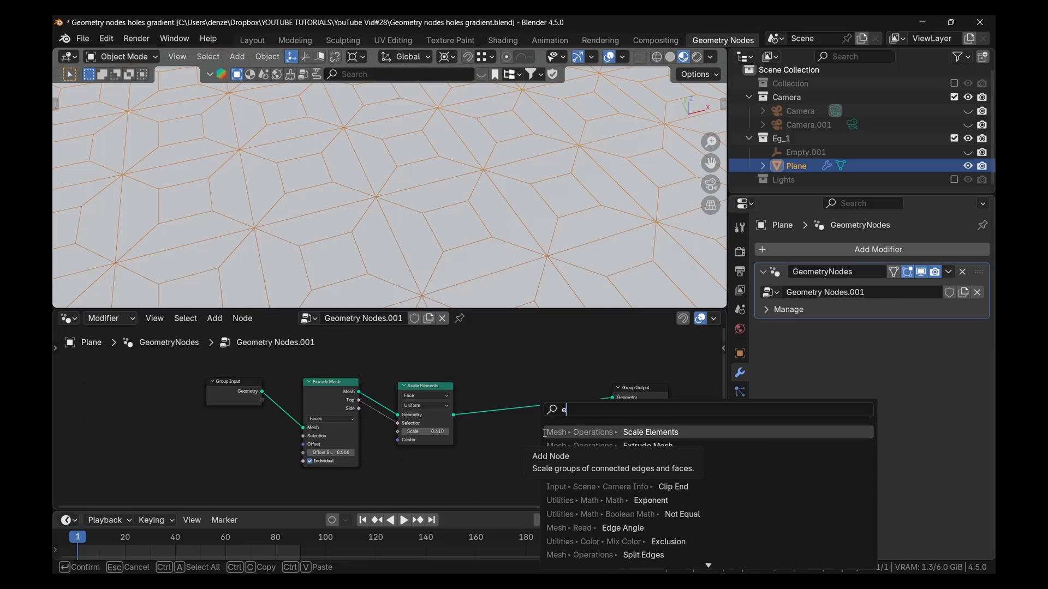
type("dele")
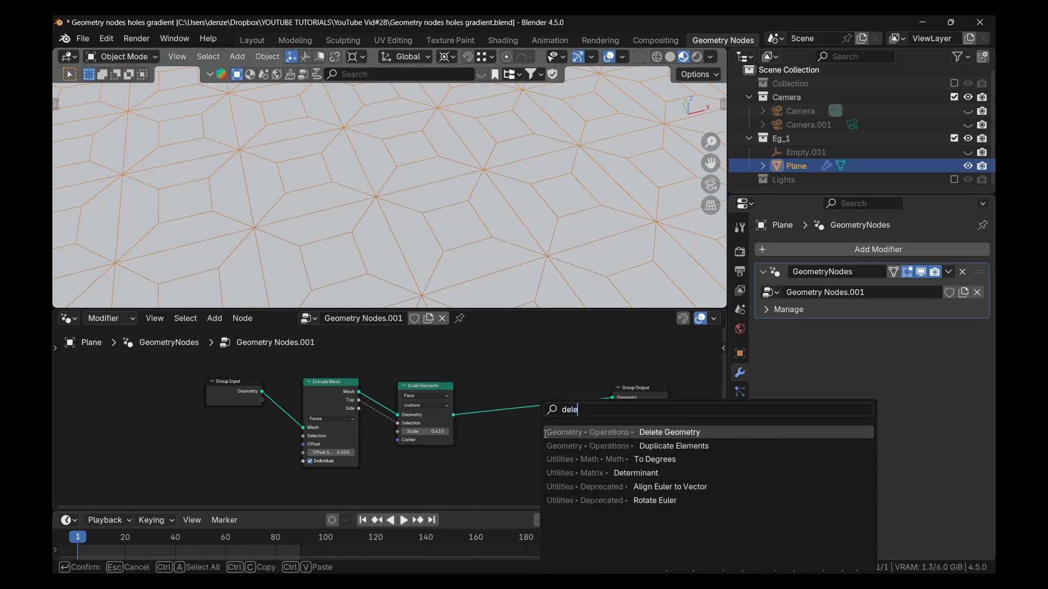
left_click(669, 432)
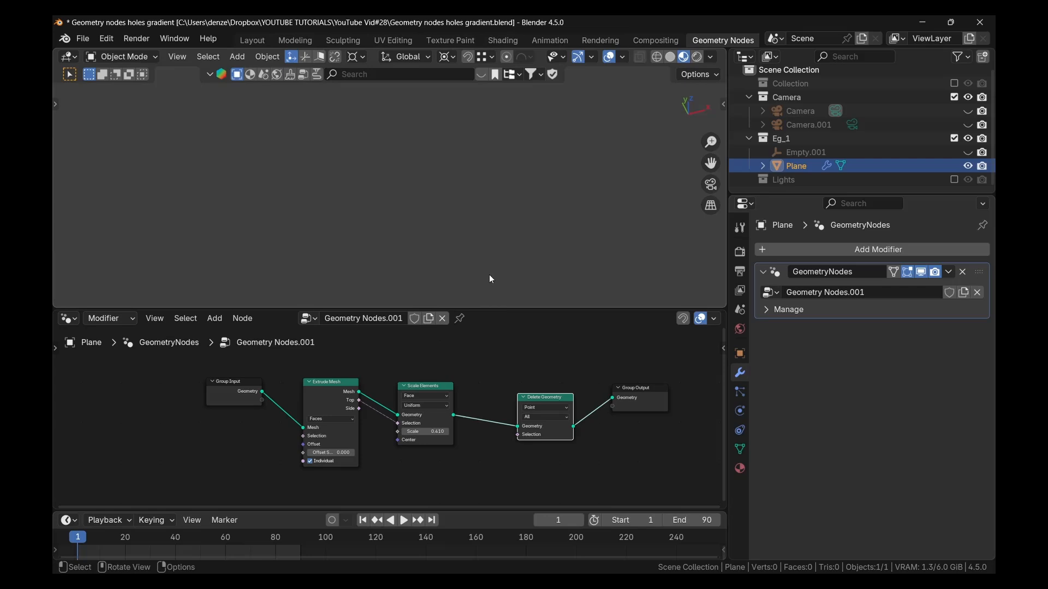
left_click(544, 407)
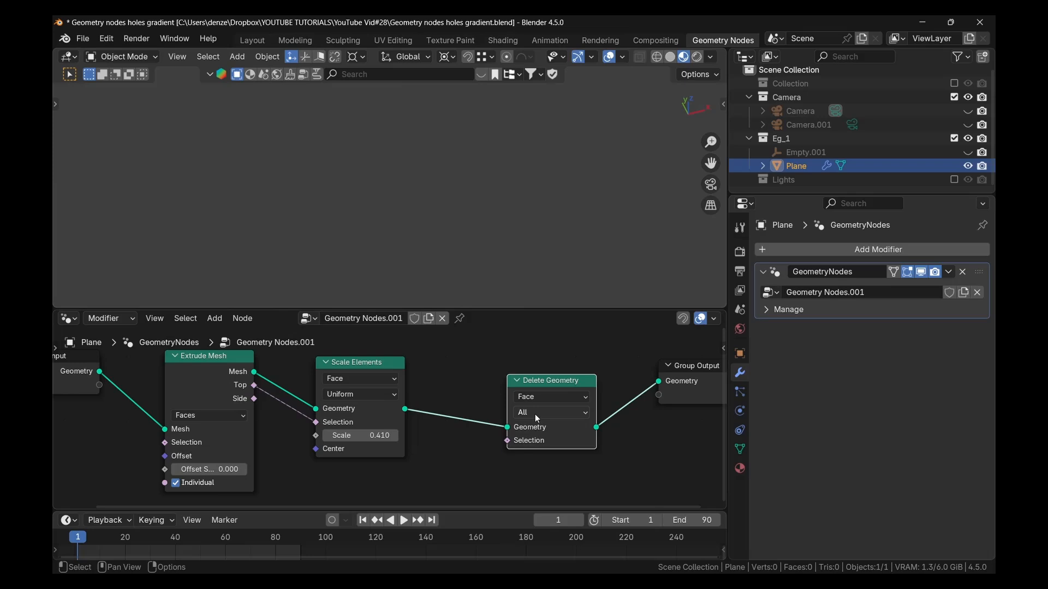
left_click(549, 412)
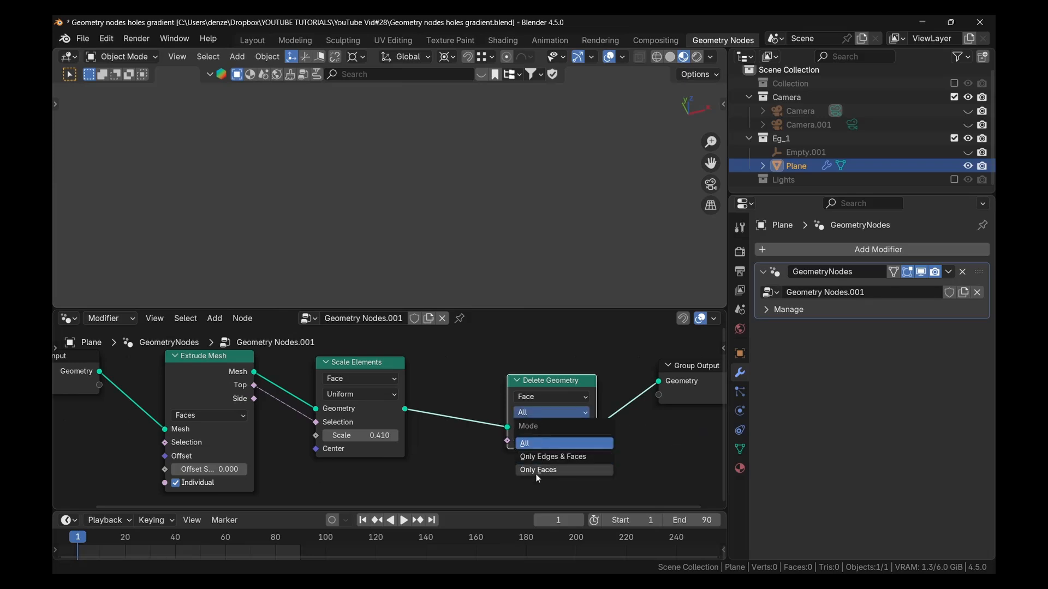
left_click(538, 470)
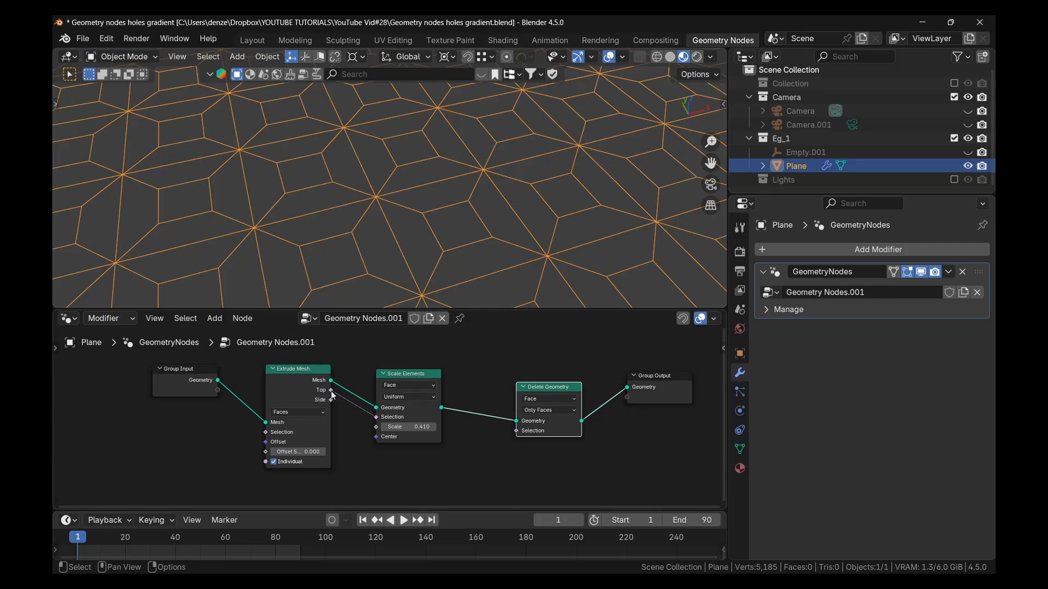
left_click_drag(330, 390, 441, 414)
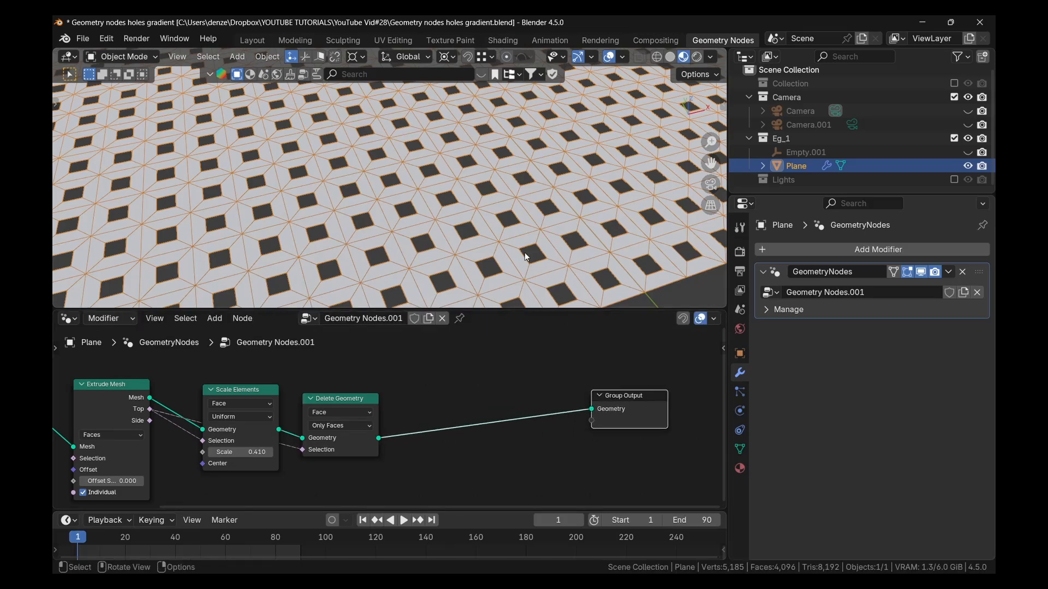
mouse_move(484, 372)
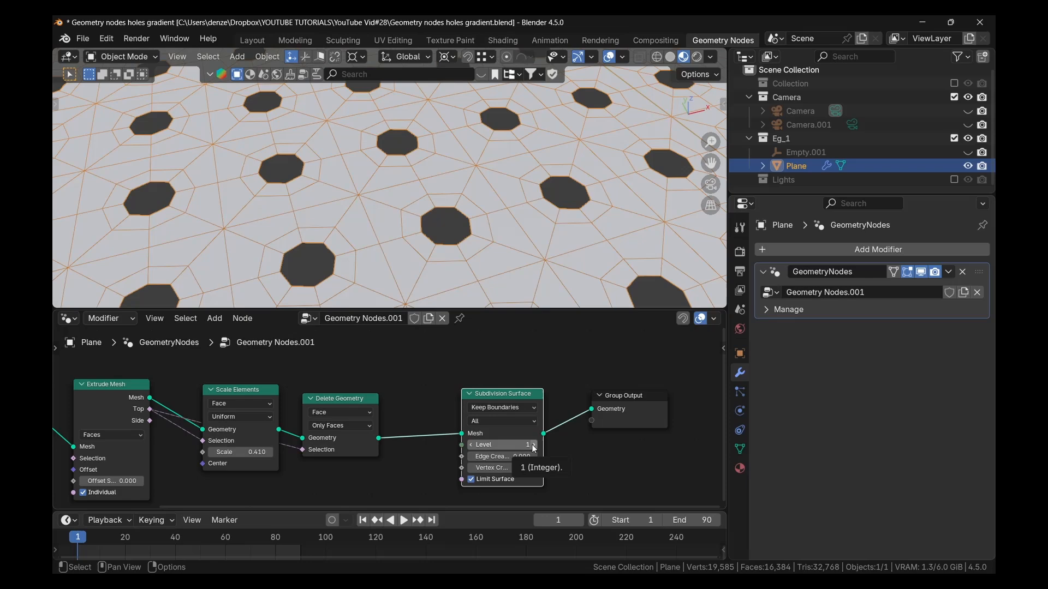
Step: Set the Subdivision Surface node to level 2 and turn off the wireframe overlay
left_click(534, 445)
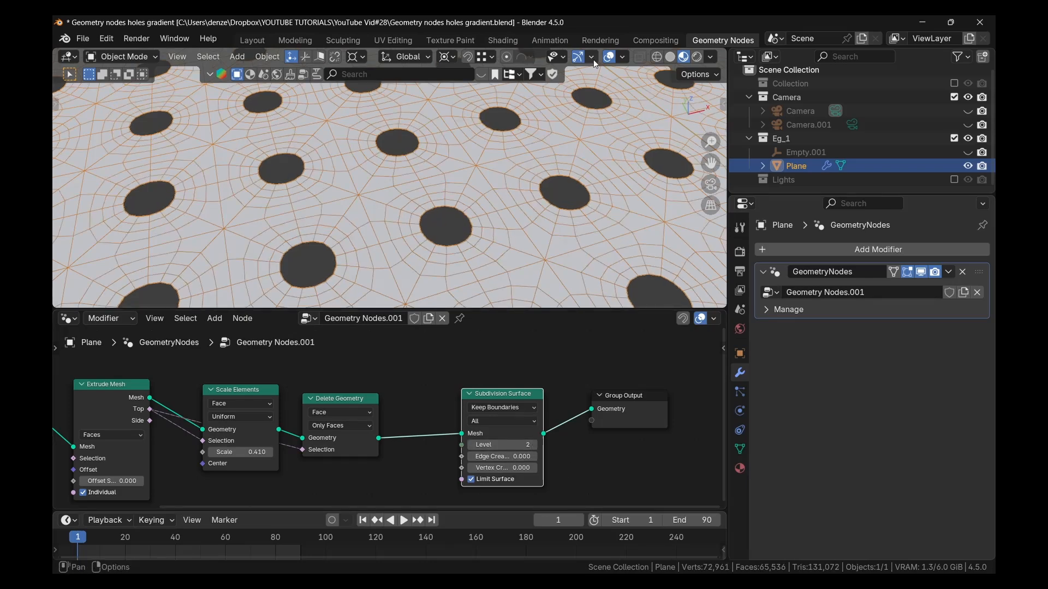
left_click(591, 57)
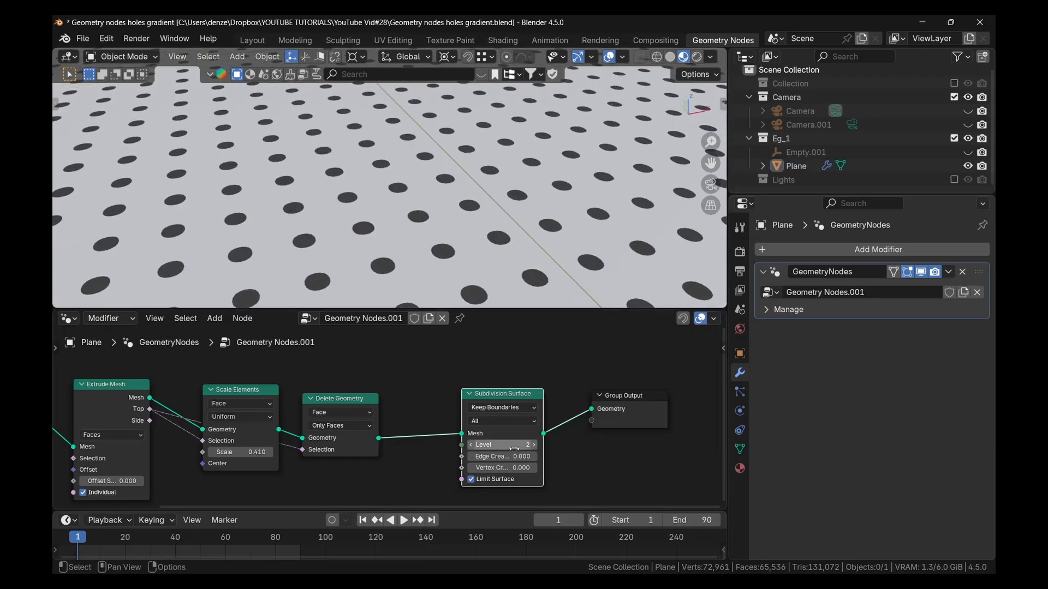
mouse_move(507, 402)
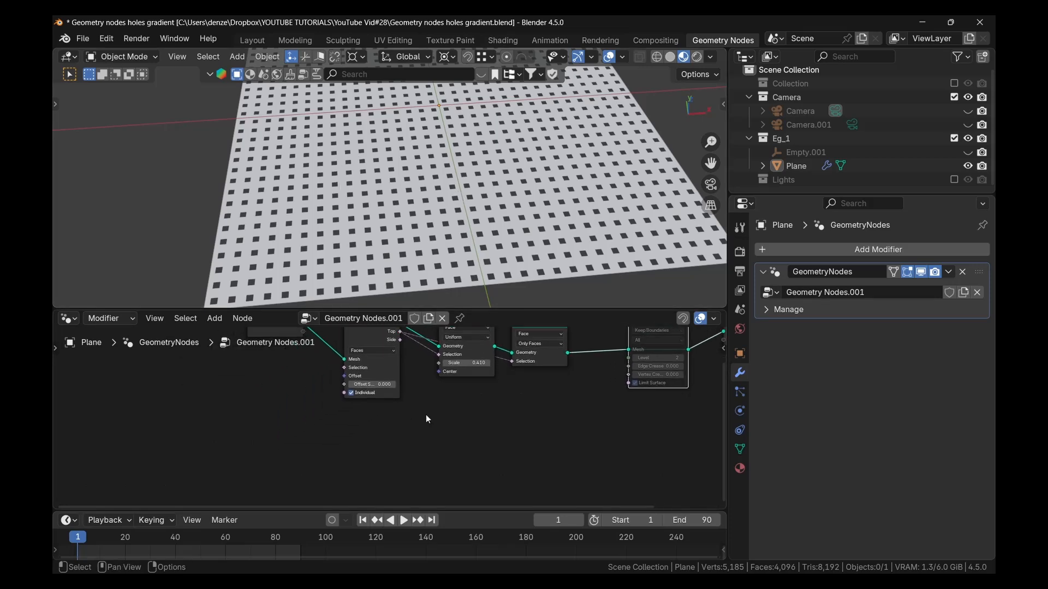
mouse_move(429, 437)
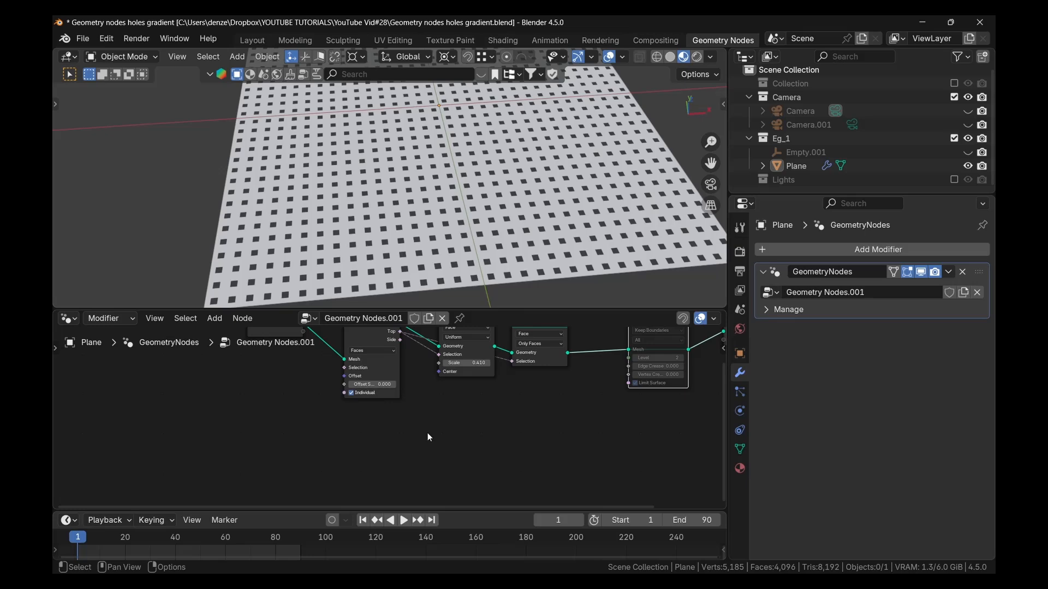
mouse_move(426, 424)
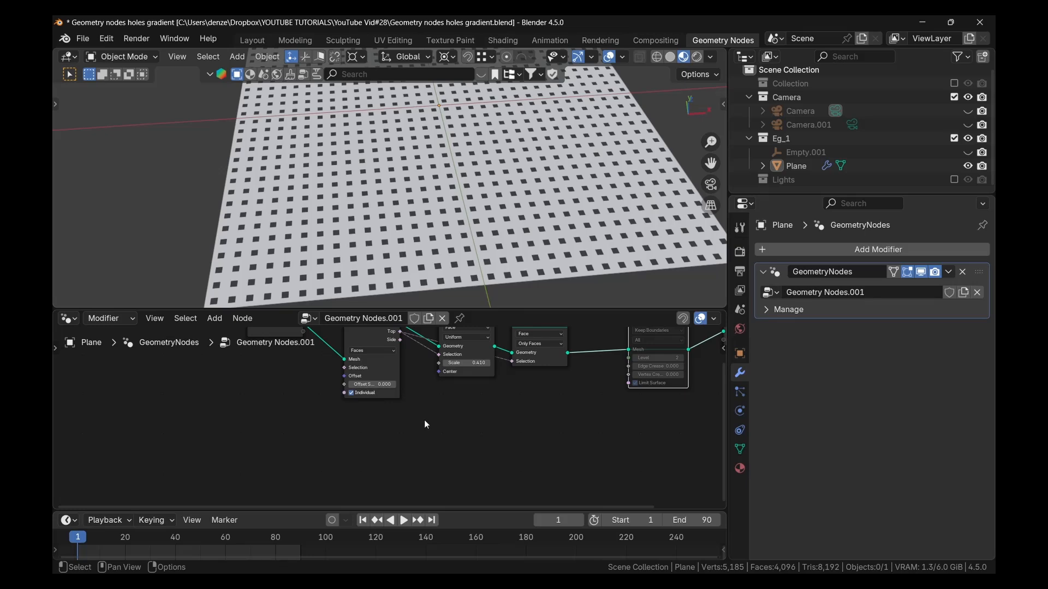
Step: Add a Color Ramp node feeding Scale Elements' Scale and shift its stop position
left_click(214, 318)
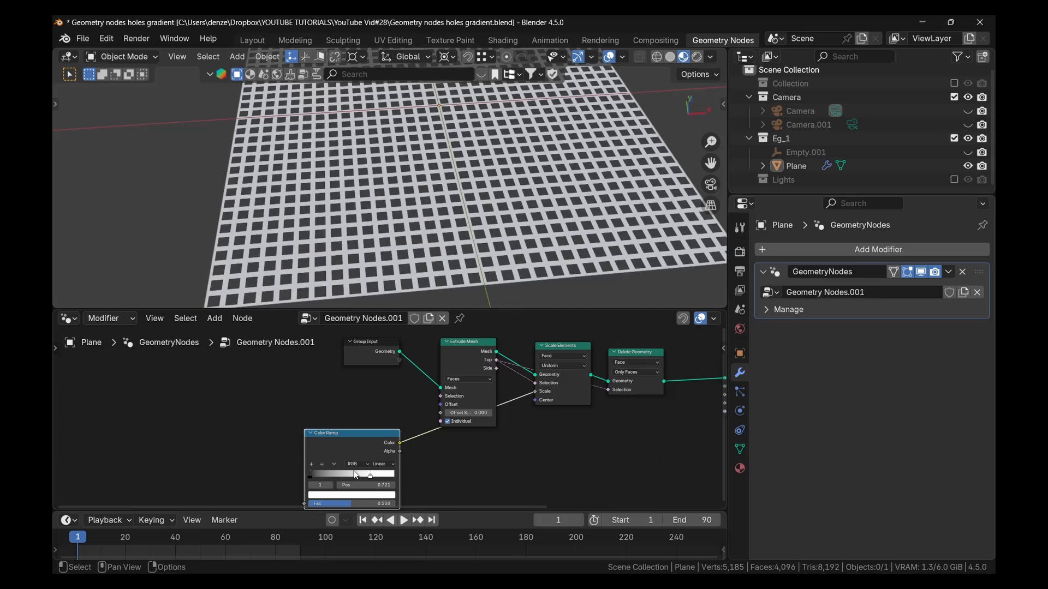
left_click_drag(369, 474, 310, 474)
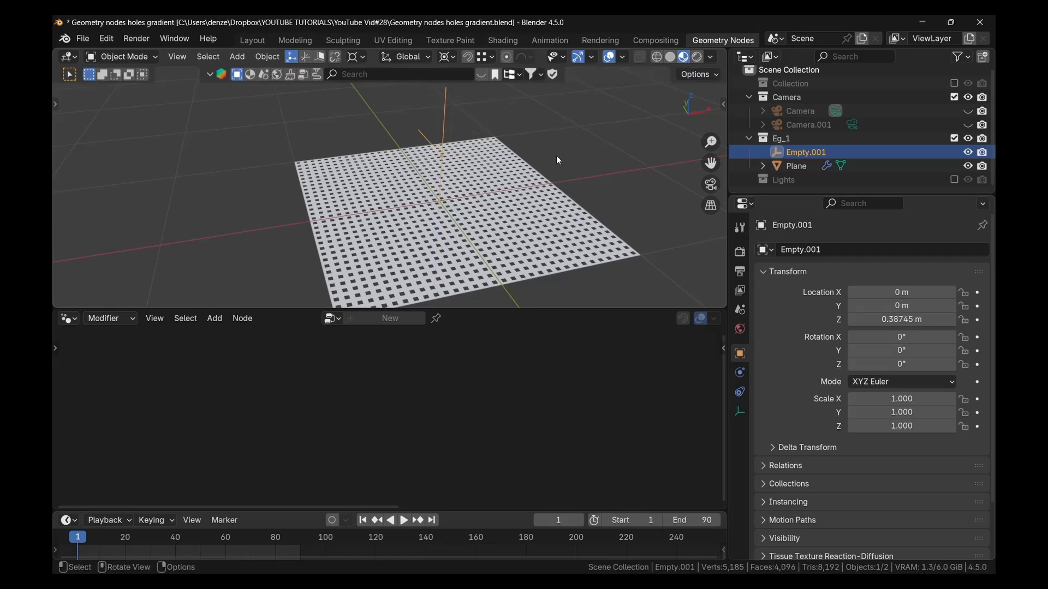
mouse_move(504, 188)
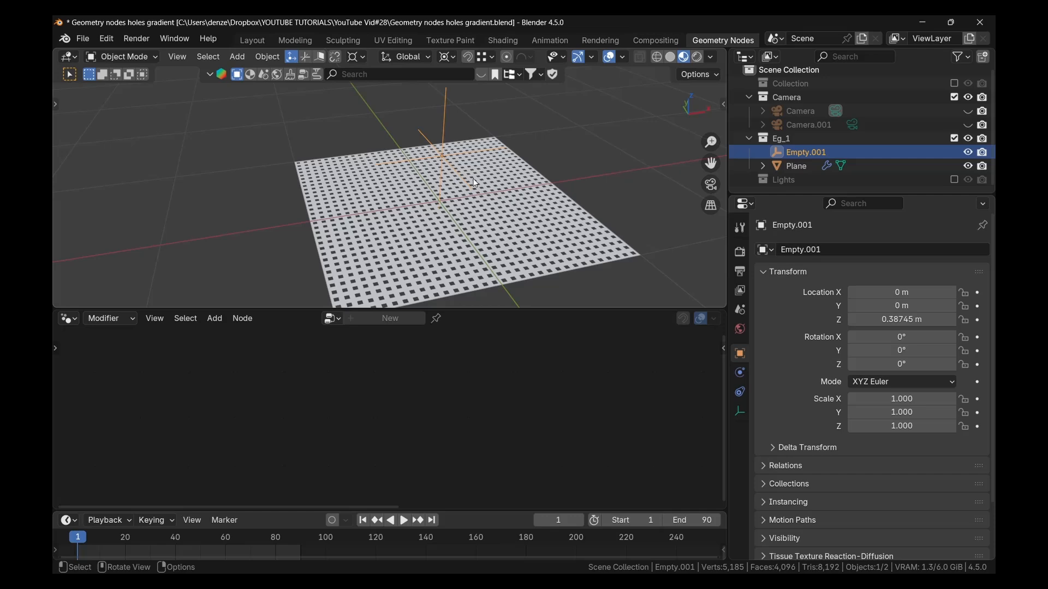
mouse_move(535, 224)
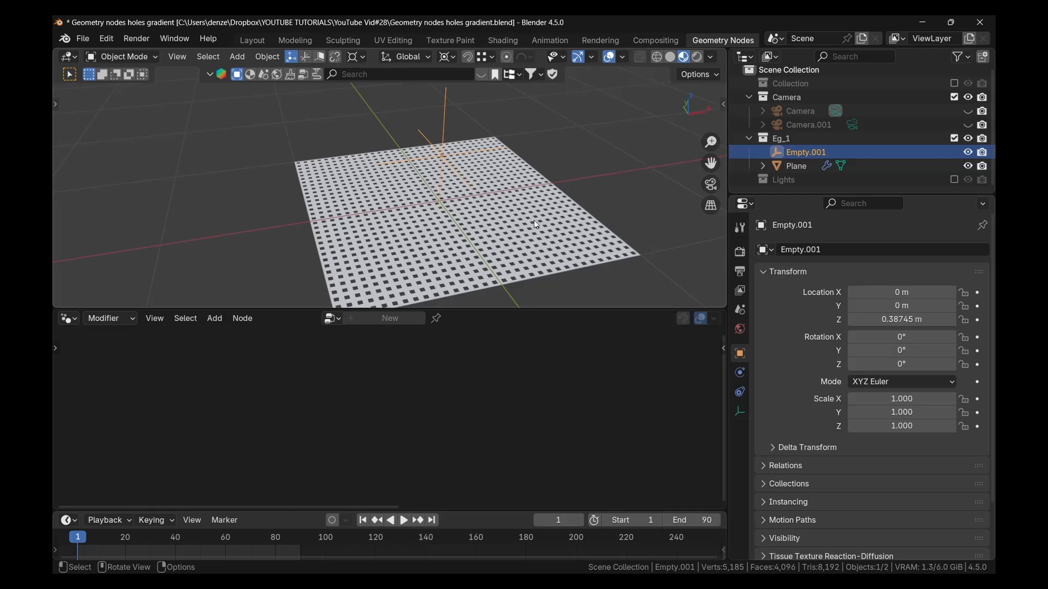
Step: Select Empty.001 and add it to the node tree as an Object Info node
left_click(796, 165)
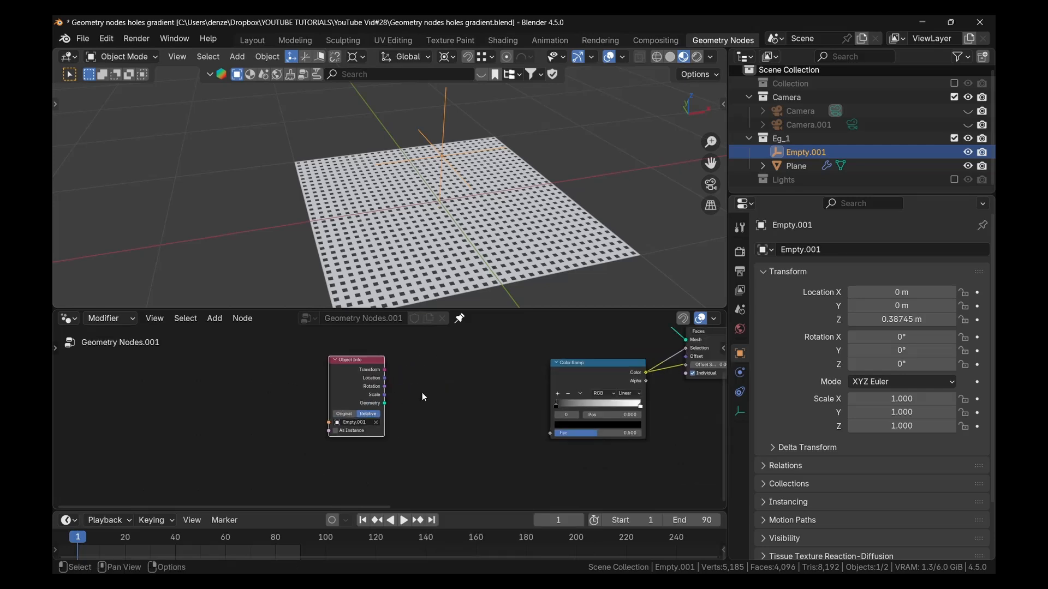
Step: Add Position and Vector Math Distance nodes to measure distance from Empty.001 into the Color Ramp
type("postio")
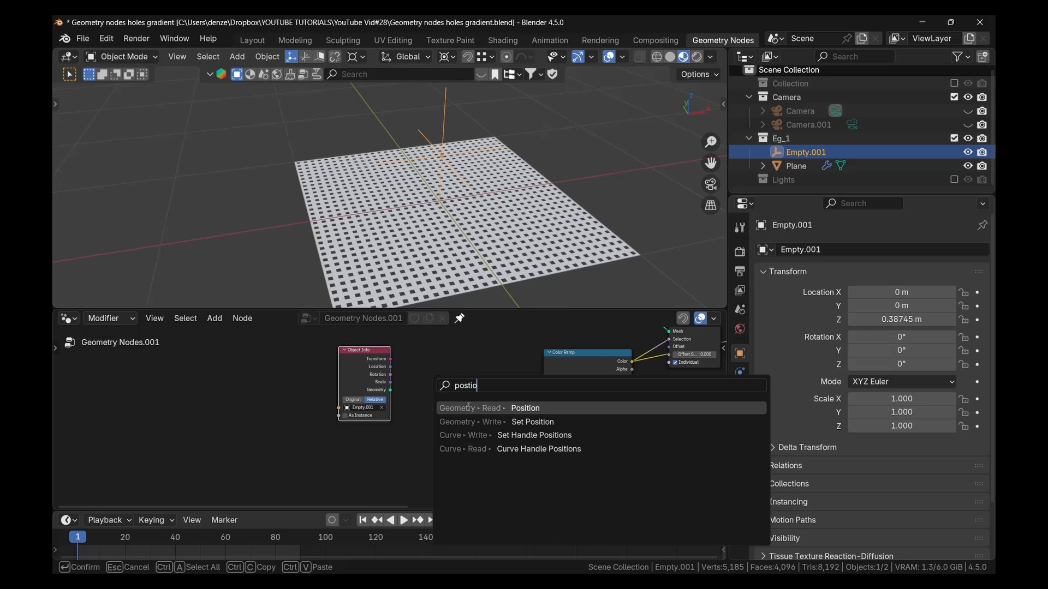
left_click(525, 408)
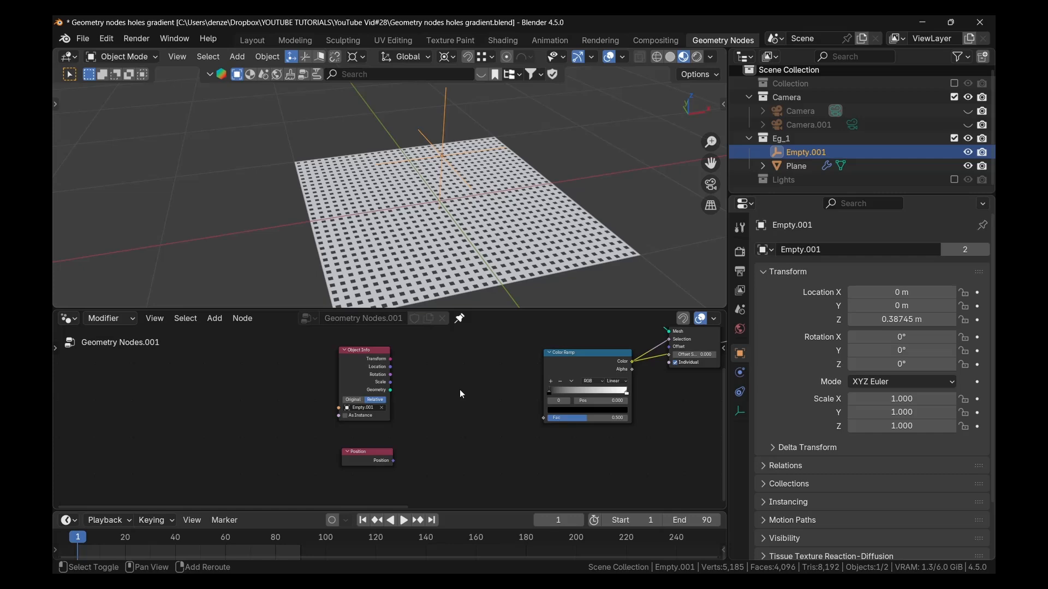
type("distan")
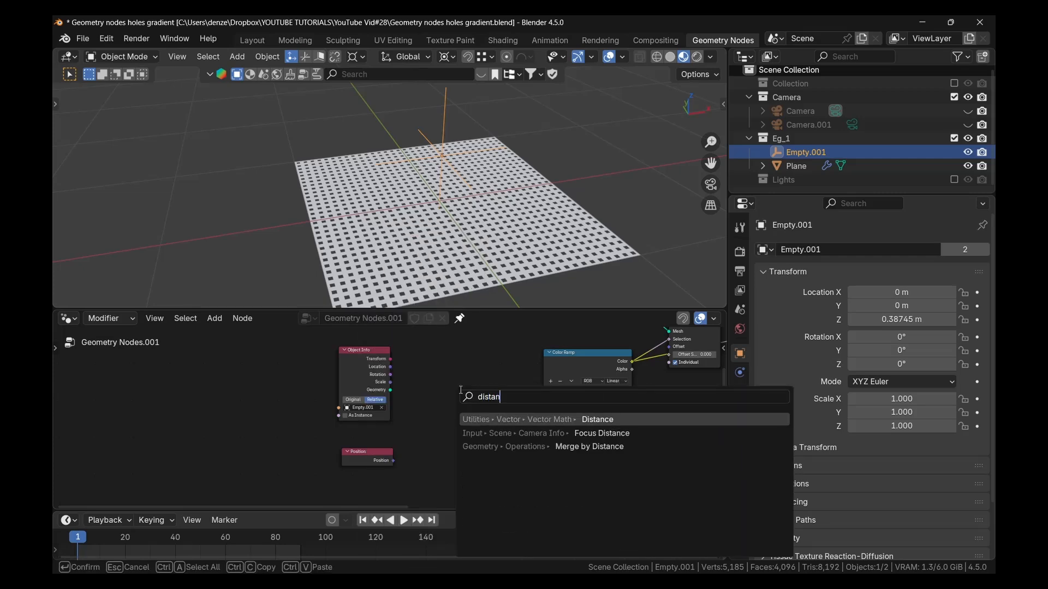
left_click(597, 419)
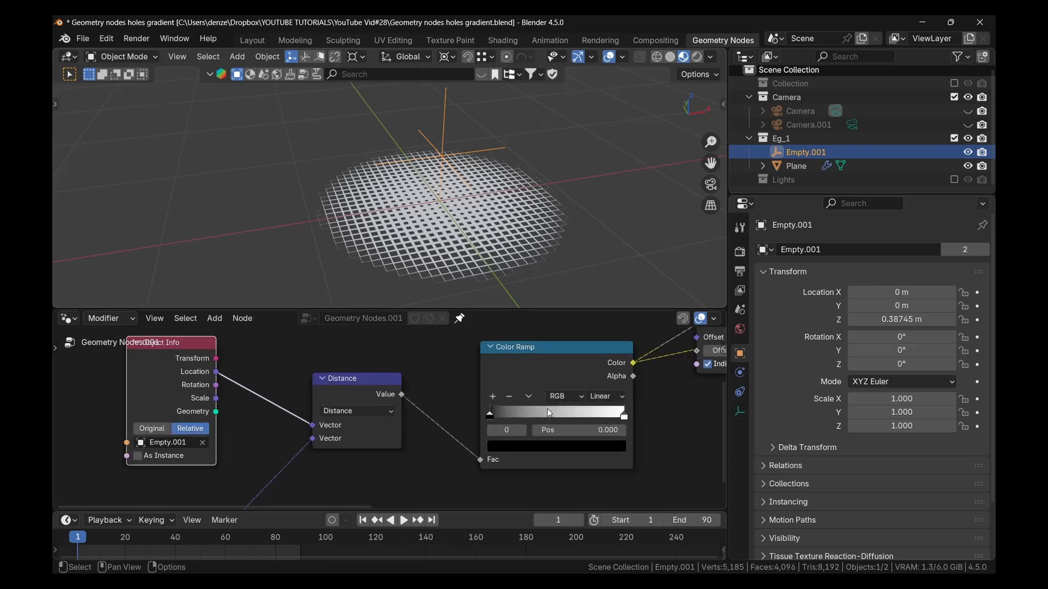
Step: Flip the Color Ramp and set its right stop to about 0.943
left_click(528, 397)
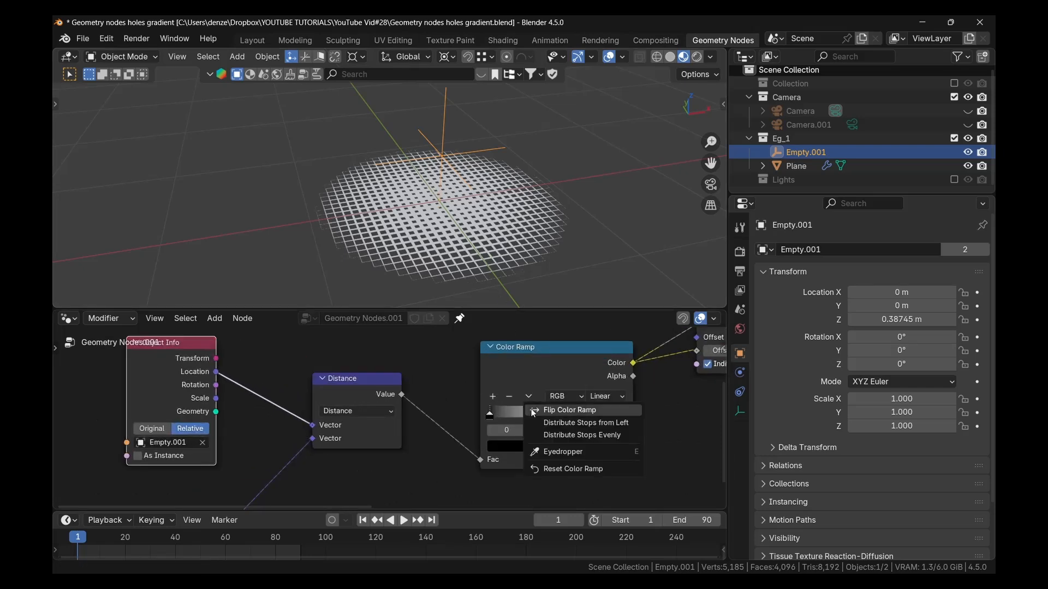
left_click(568, 410)
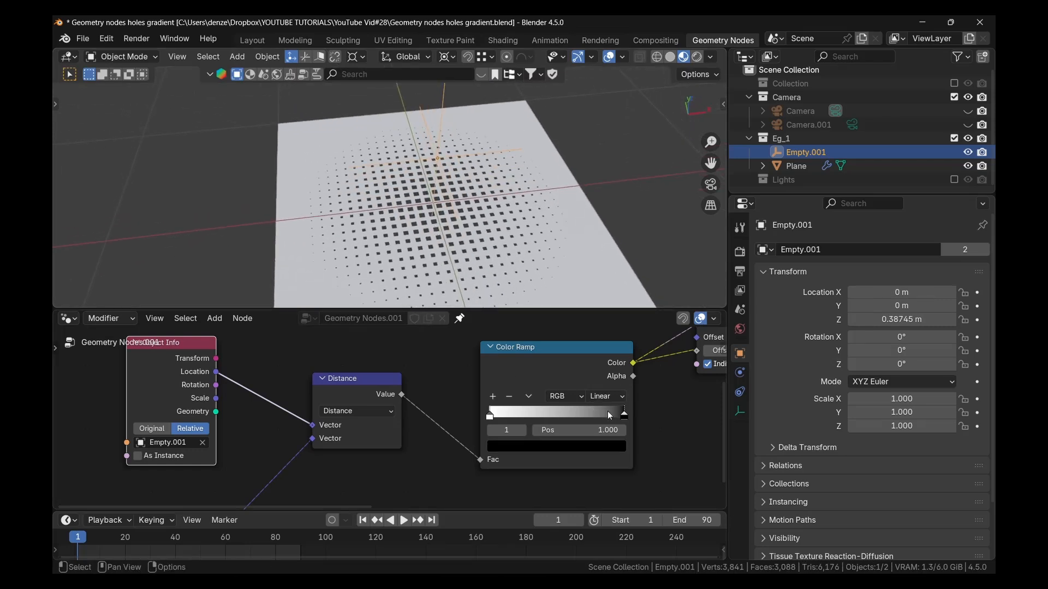
left_click_drag(622, 412, 615, 412)
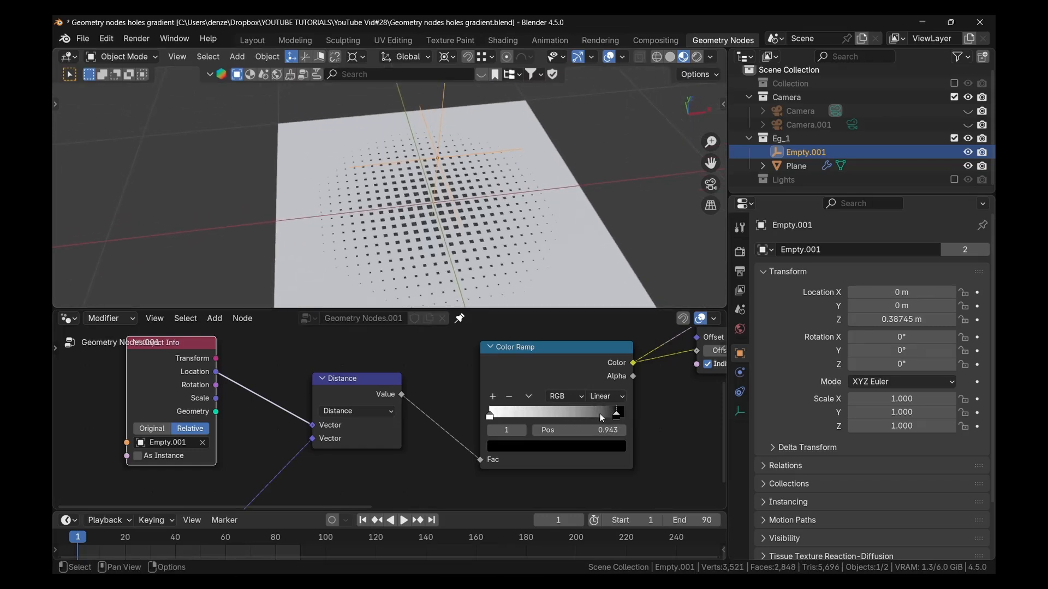
left_click_drag(601, 416, 588, 416)
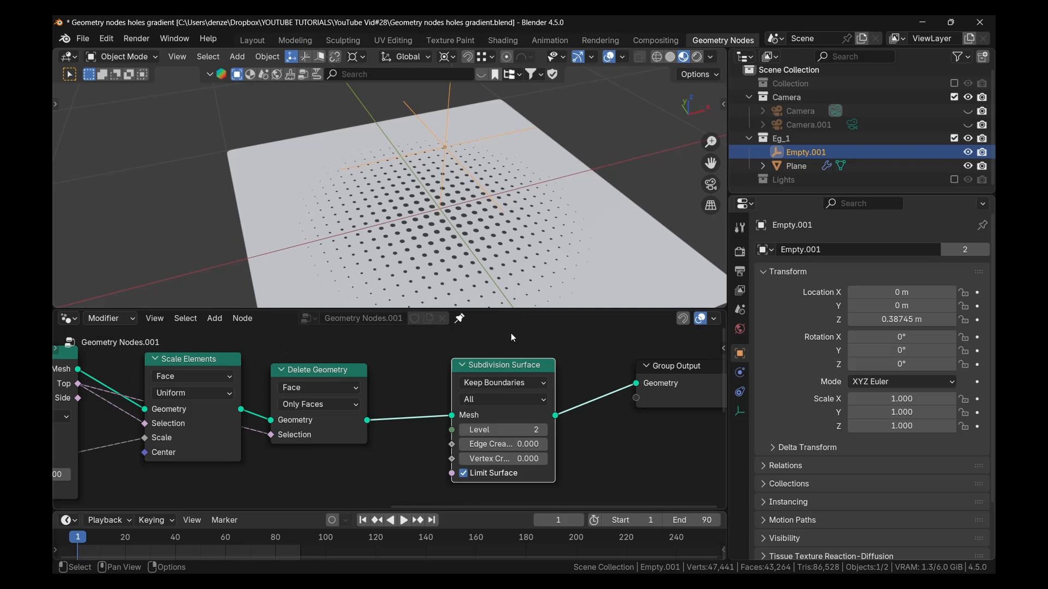
mouse_move(528, 376)
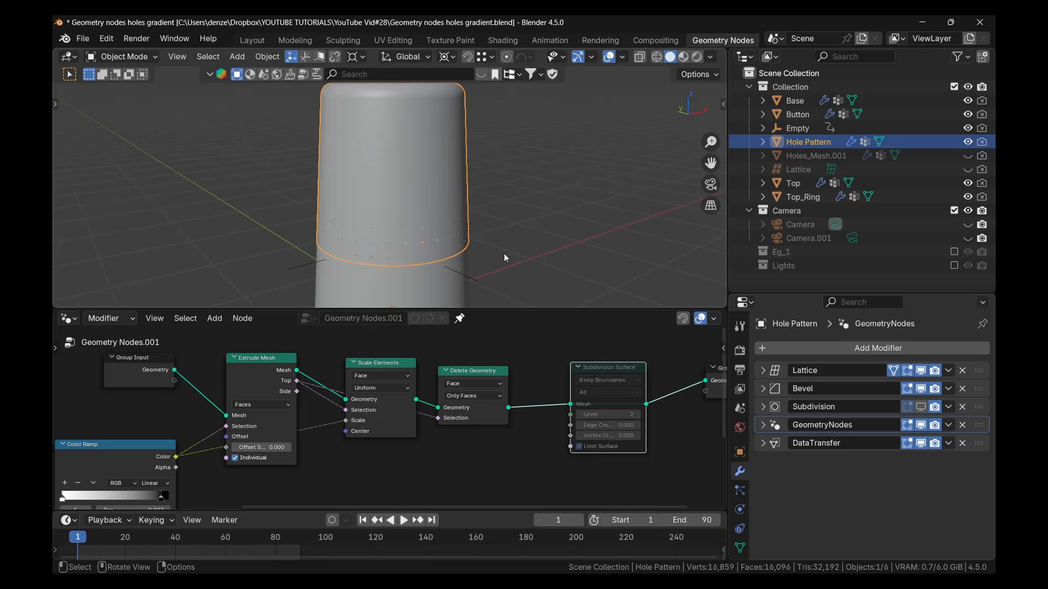
Step: Open the cylinder scene and select the Hole Pattern object in the Outliner
left_click(404, 520)
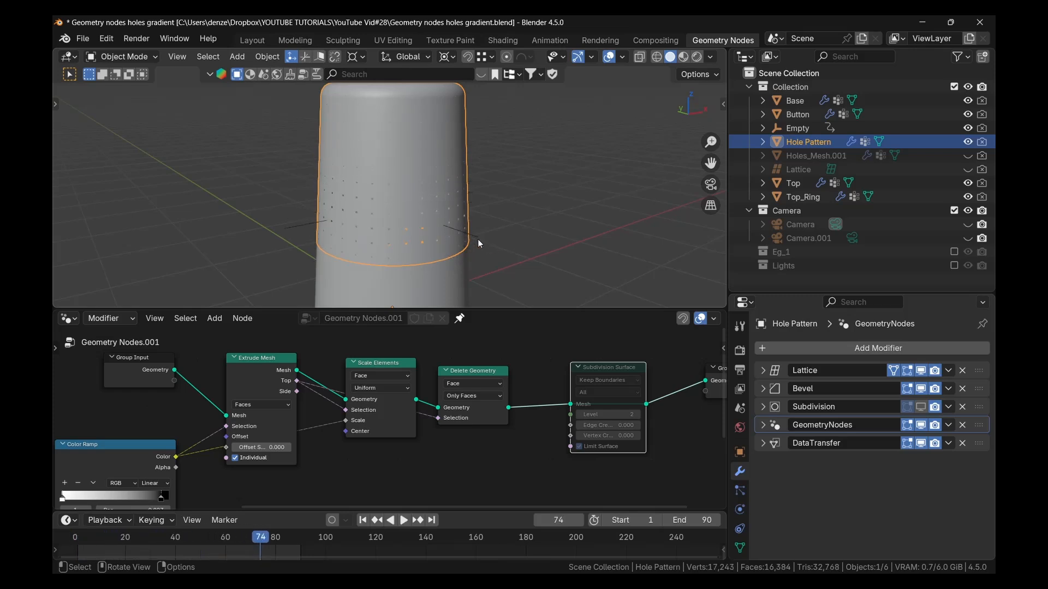
left_click(797, 127)
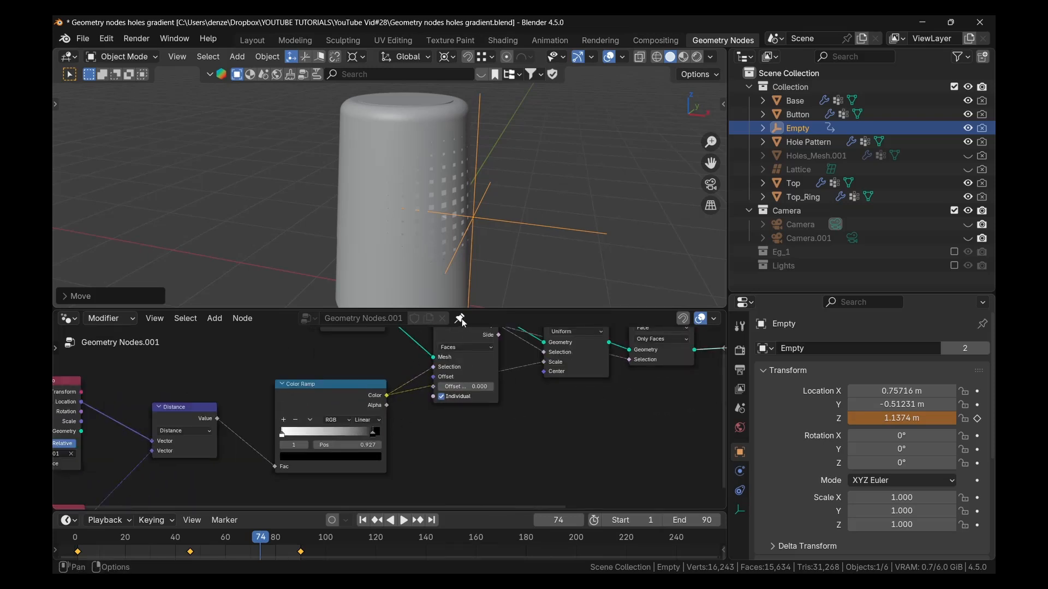
Step: Unpin the node editor to show Hole Pattern's smoother-step Map Range setup
left_click(807, 142)
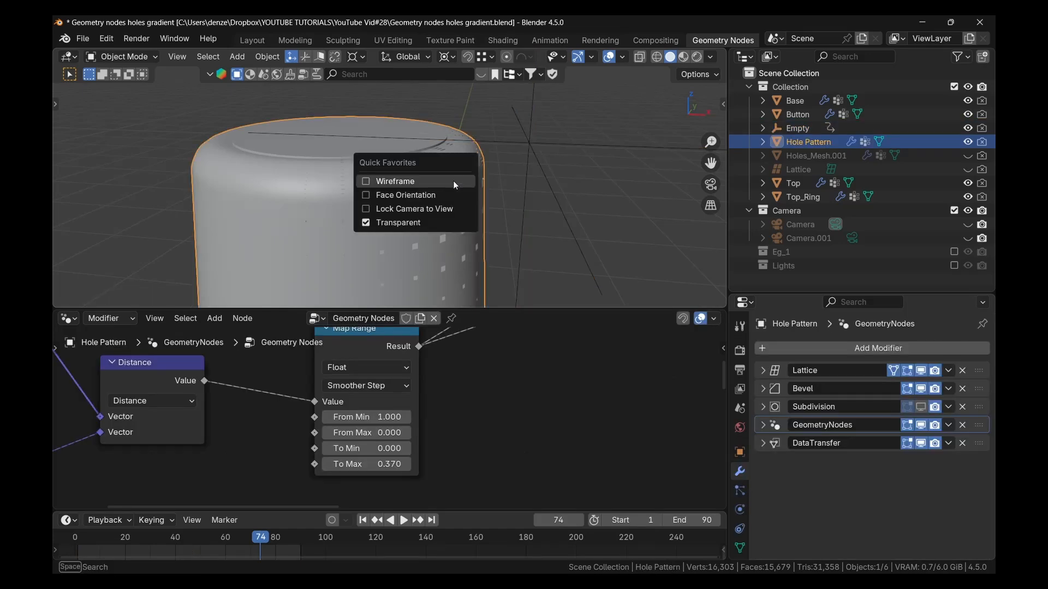
Step: Show the cylinder in wireframe, then drag the Empty along its side
left_click(395, 182)
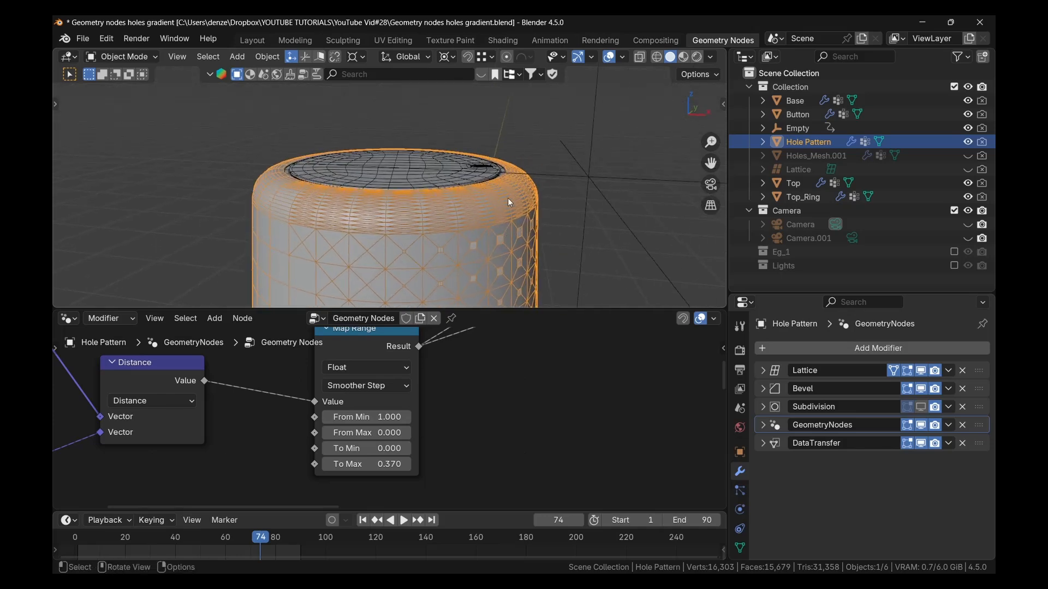
left_click(798, 128)
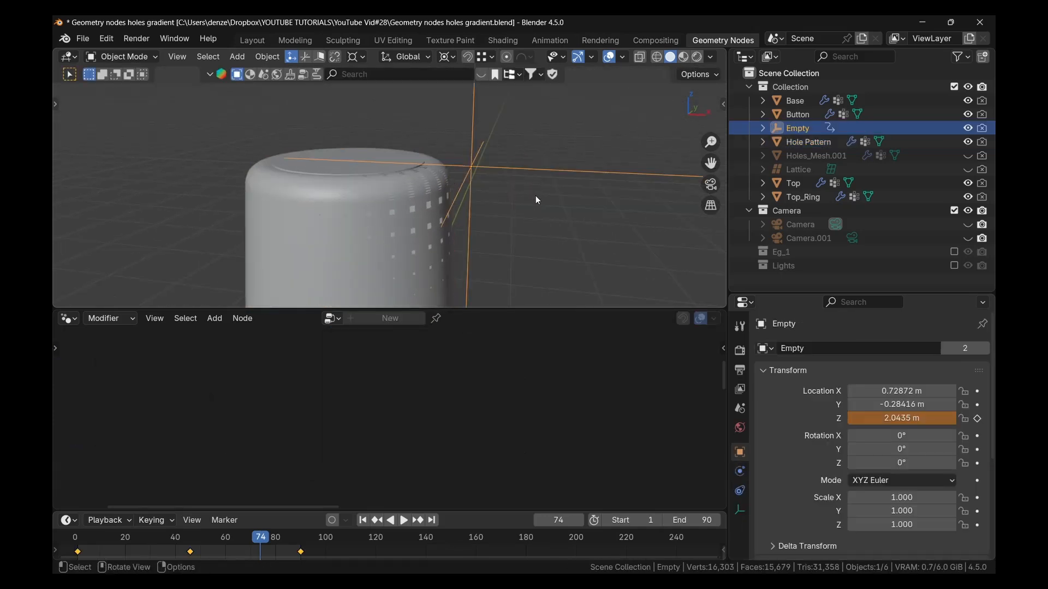
left_click_drag(535, 200, 521, 214)
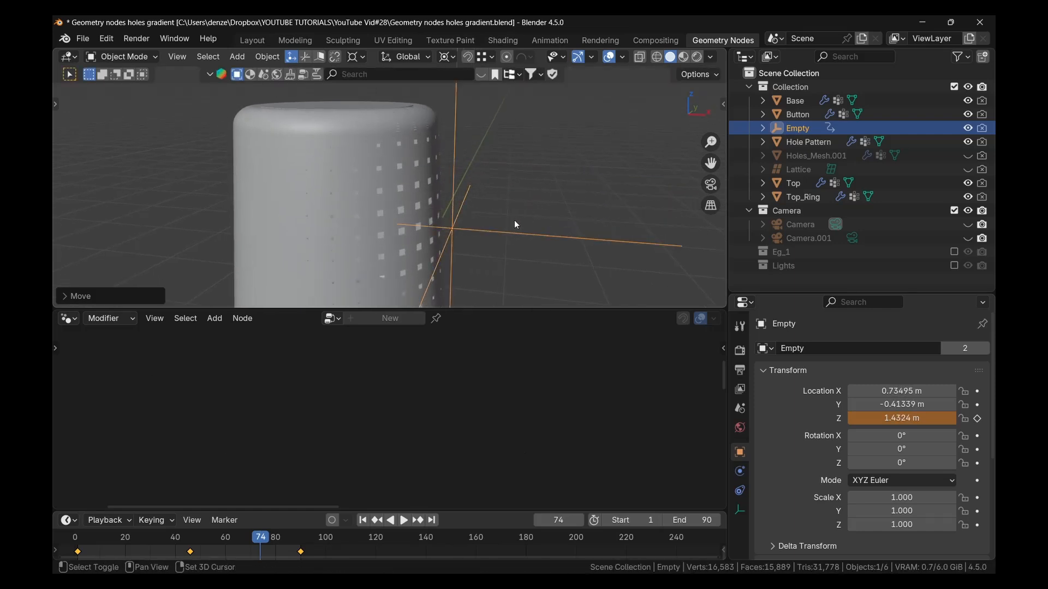
left_click_drag(515, 224, 518, 214)
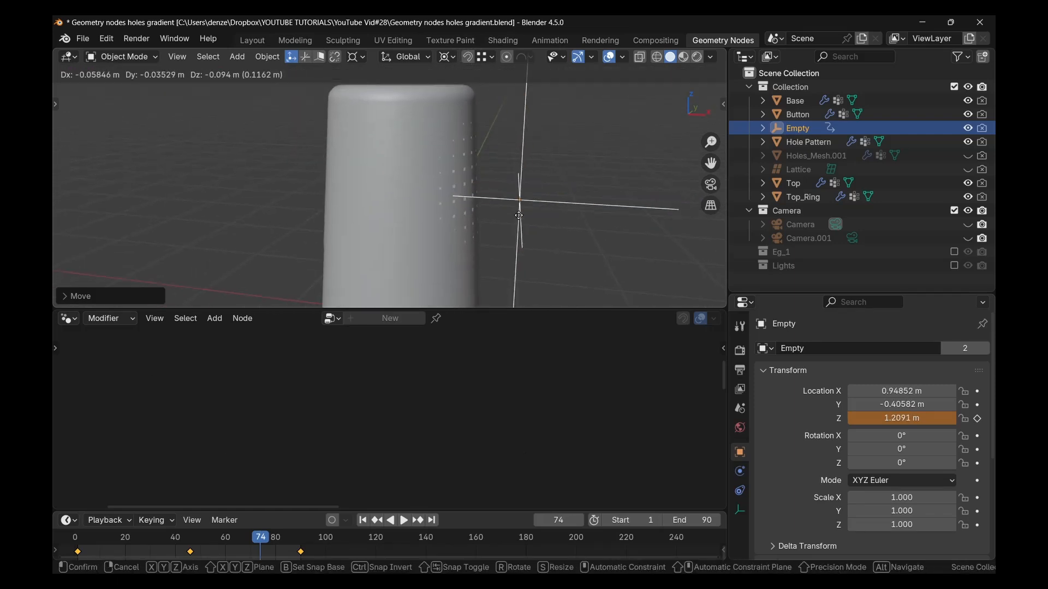